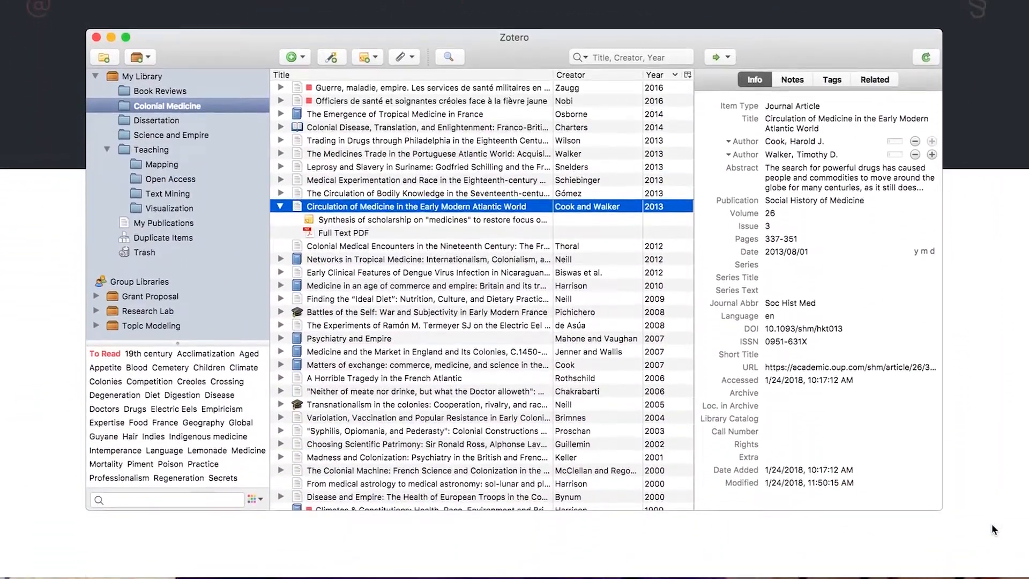
Scroll the Zotero homepage down to the Meet Zotero introduction.
scroll("down", 3)
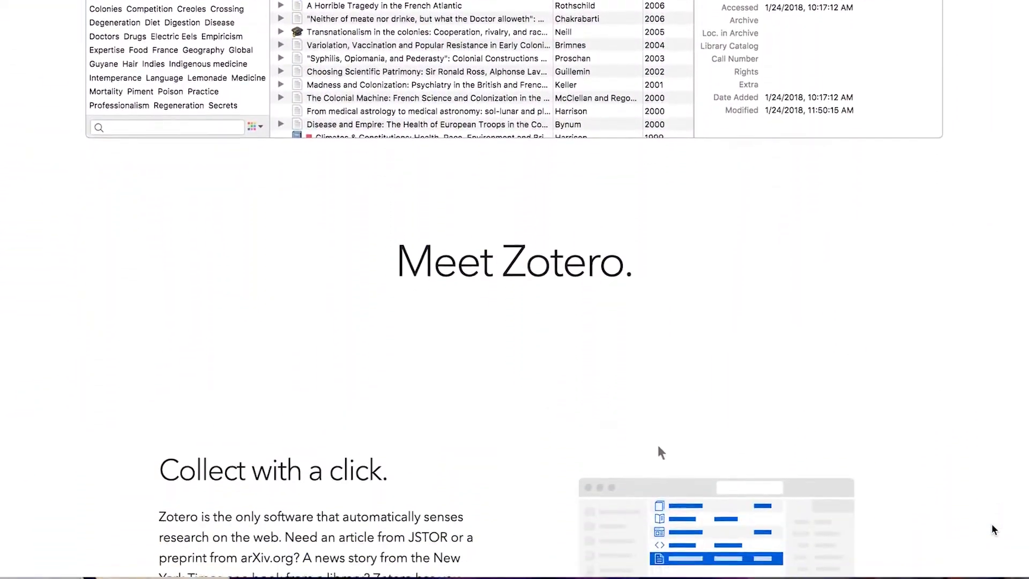
scroll("down", 3)
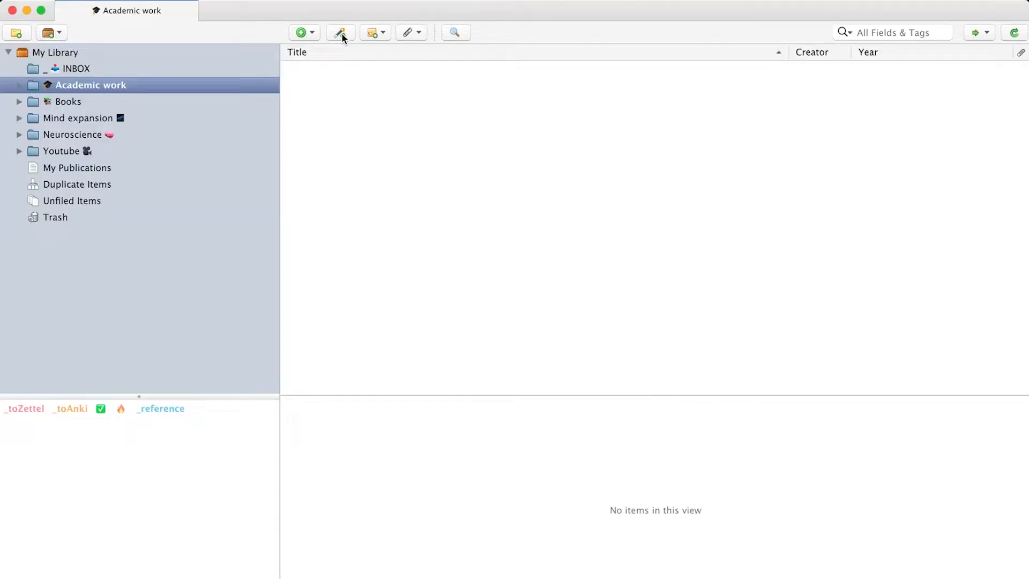
Add the Ripple band phase precession paper to Academic work from its pasted DOI.
left_click(340, 33)
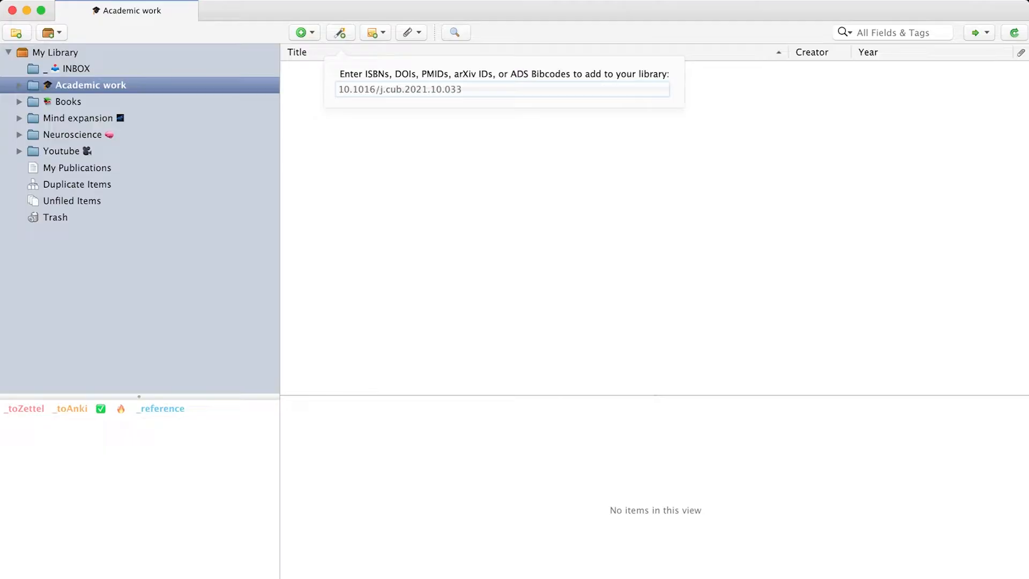
key("Return")
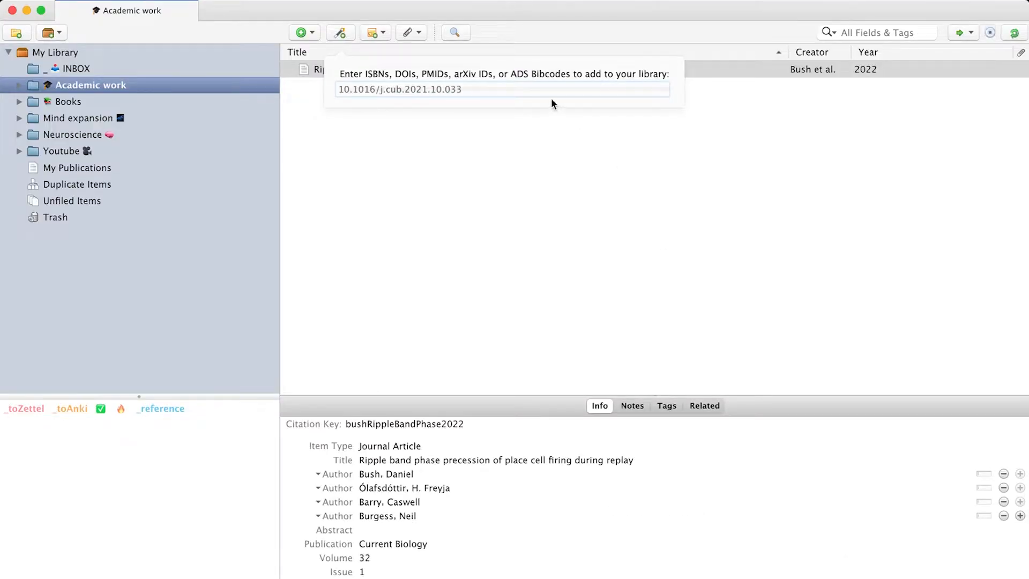
key("Return")
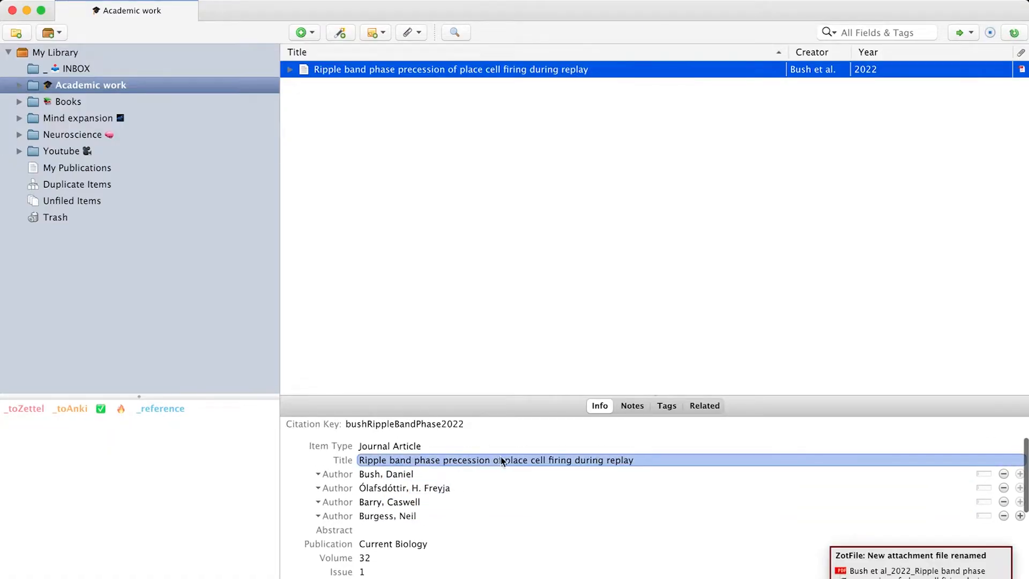
Expand the new item and open its attached, renamed PDF.
scroll("down", 3)
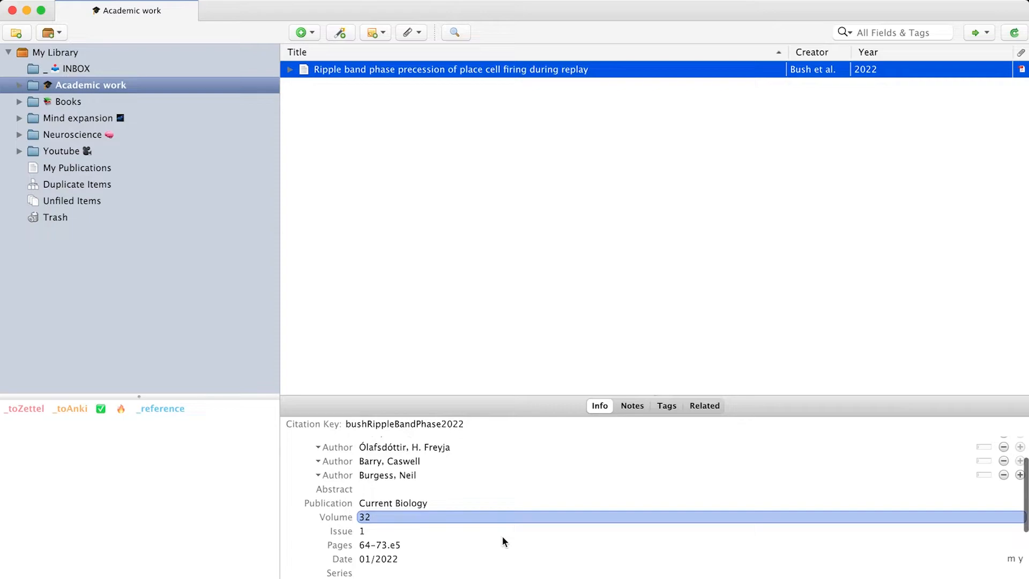
scroll("down", 3)
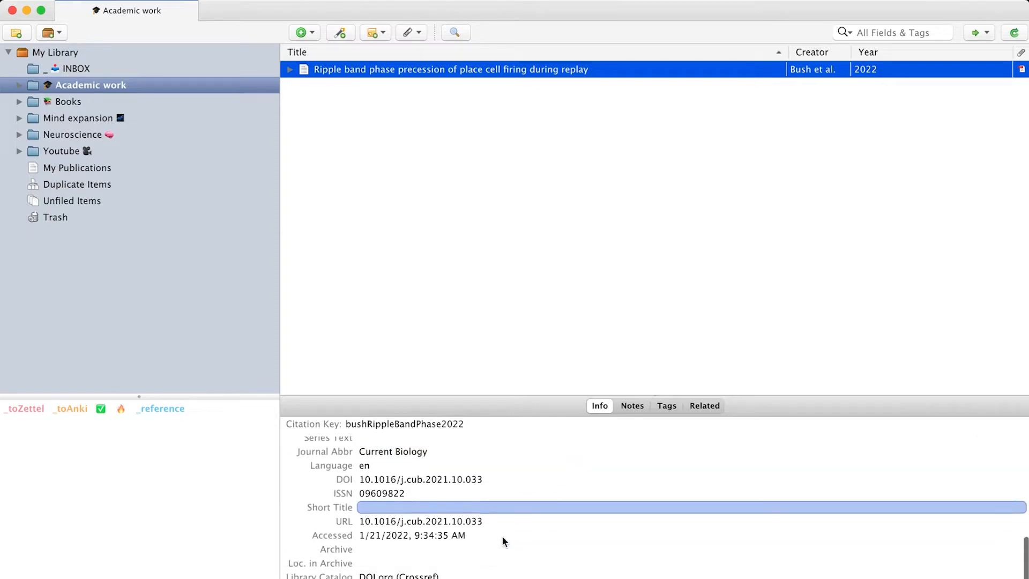
scroll("up", 3)
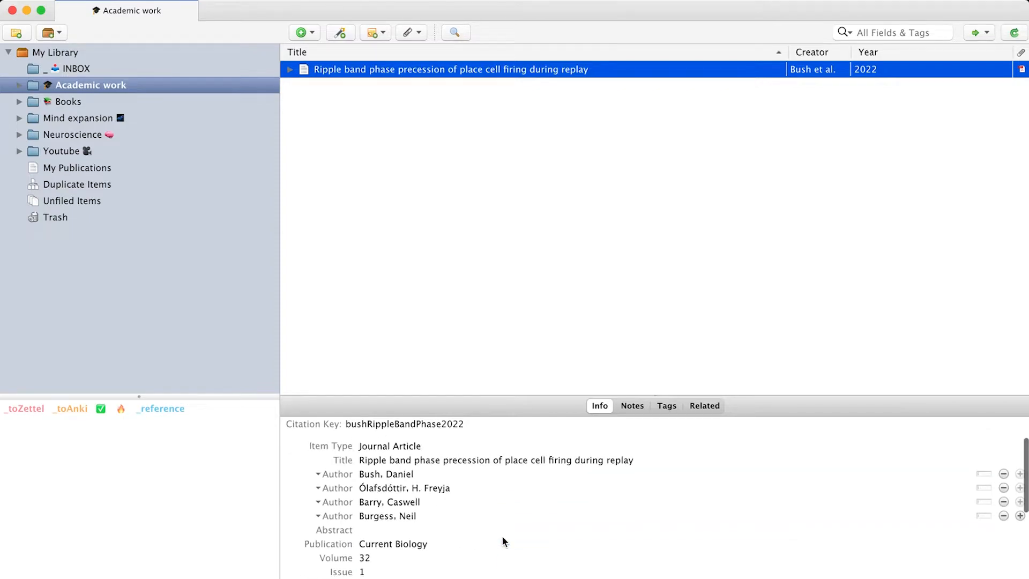
left_click(289, 70)
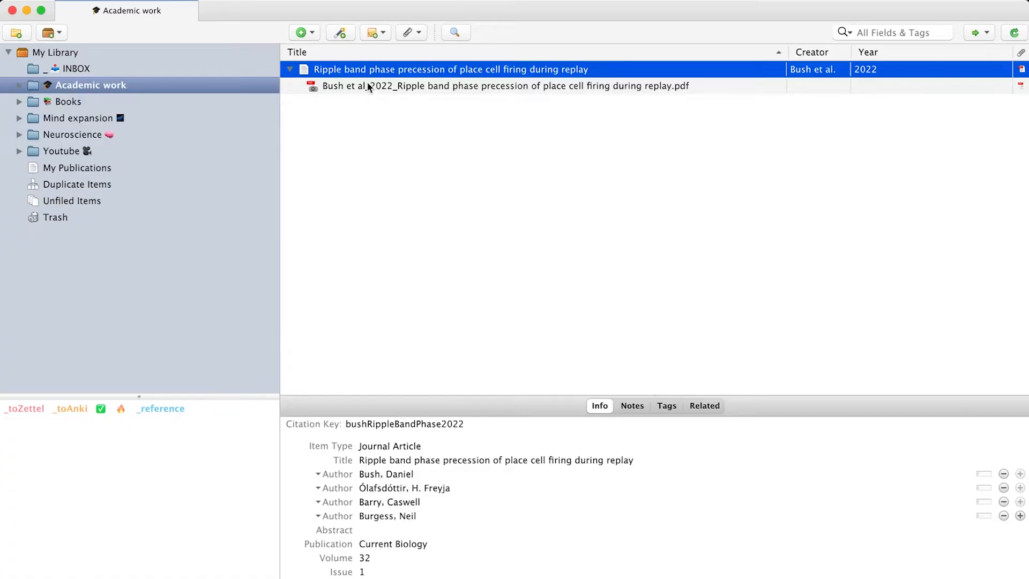
double_click(505, 86)
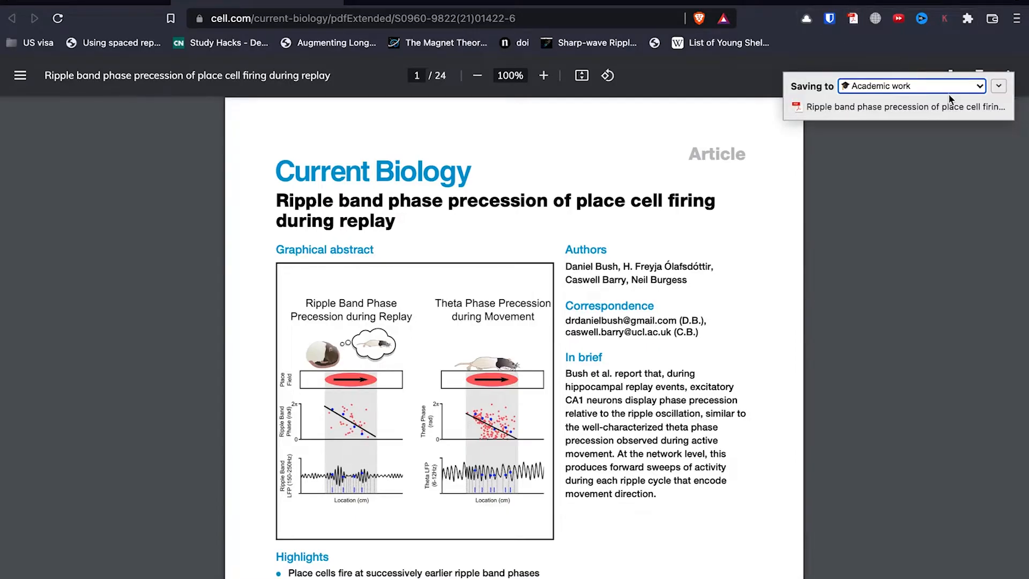
Save the open PDF to the Academic work collection via the Zotero Connector.
left_click(998, 86)
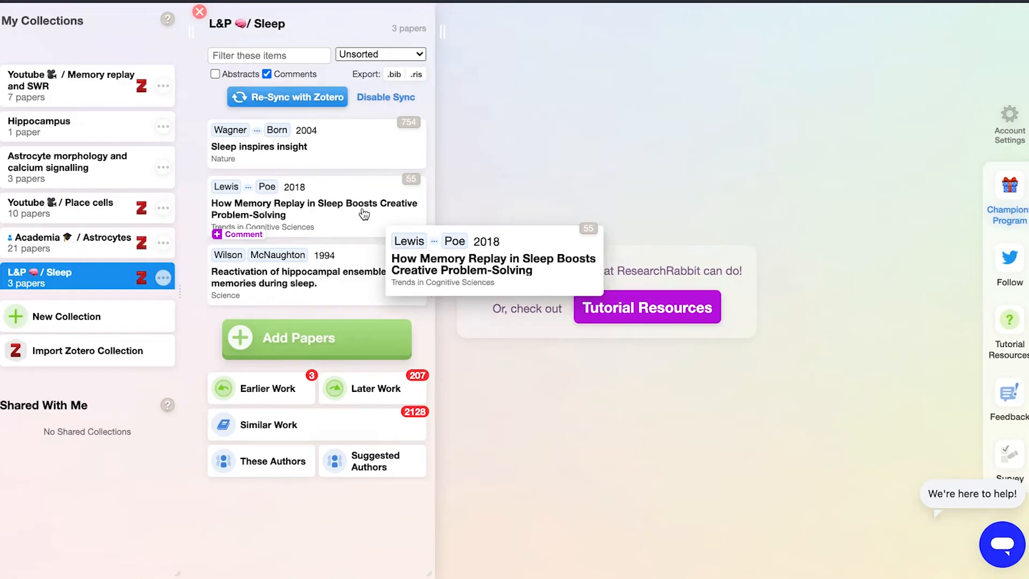
From Later Work, add Sleep, Hormones, and Memory to the L&P / Sleep collection.
left_click(372, 388)
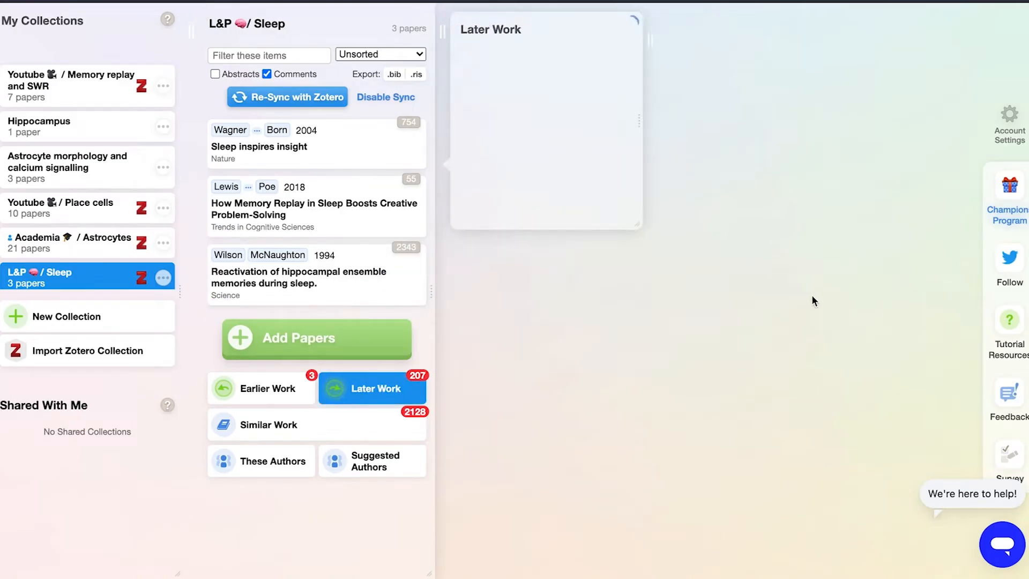
left_click(371, 387)
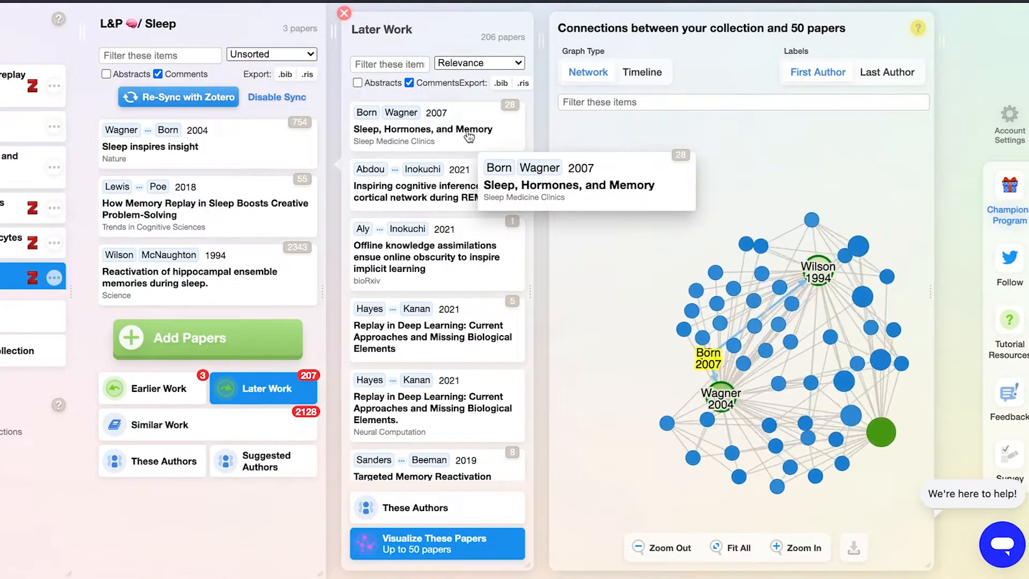
left_click(423, 128)
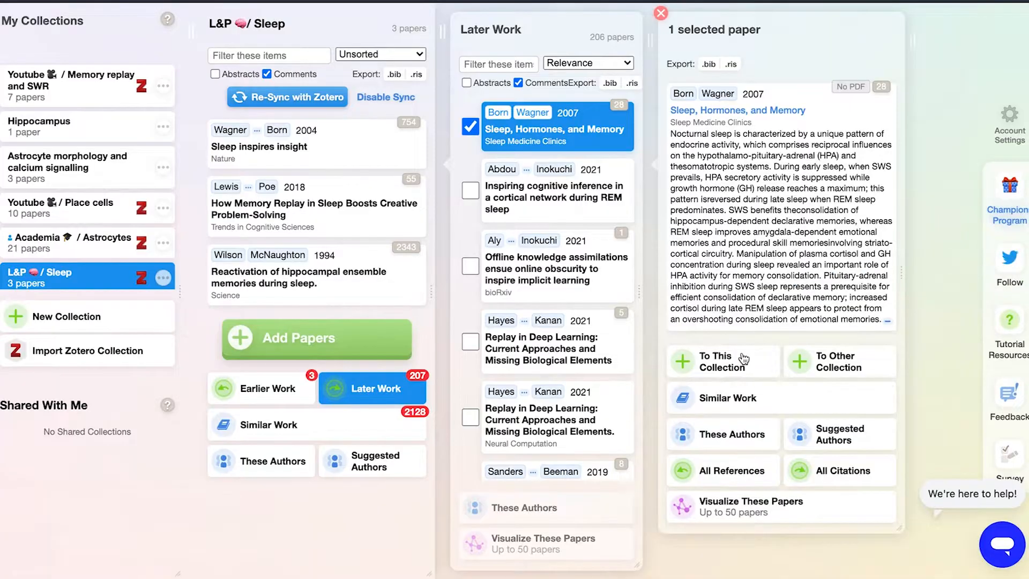
left_click(722, 362)
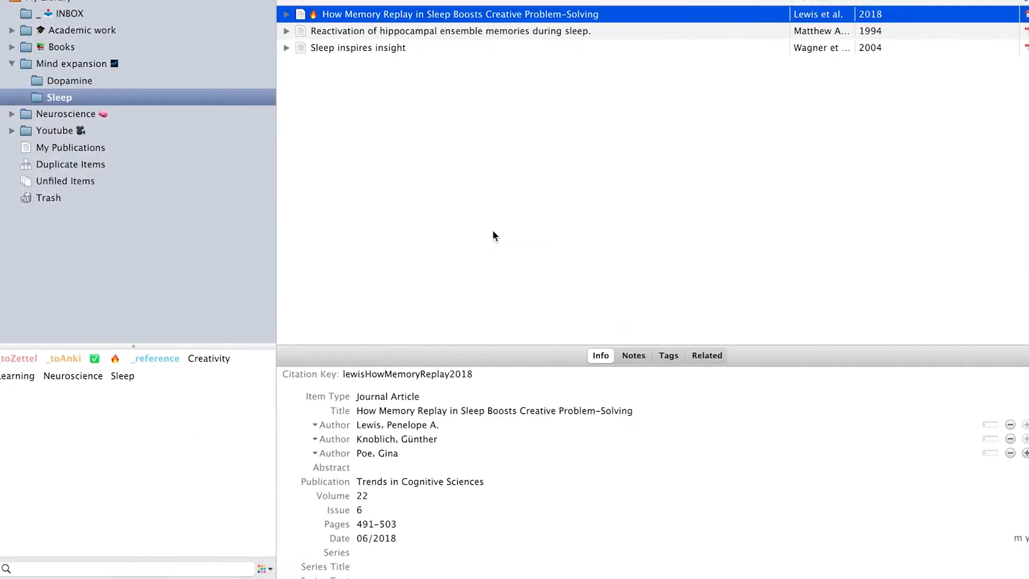
mouse_move(412, 84)
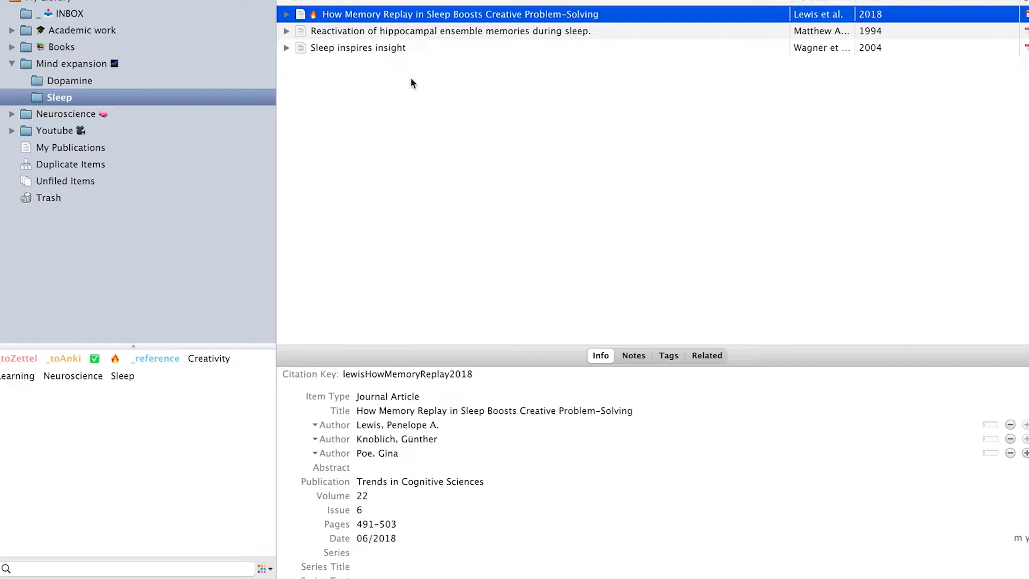
Select the synced Sleep, Hormones, and Memory item and start naming a new 'Nobel' collection.
left_click(378, 64)
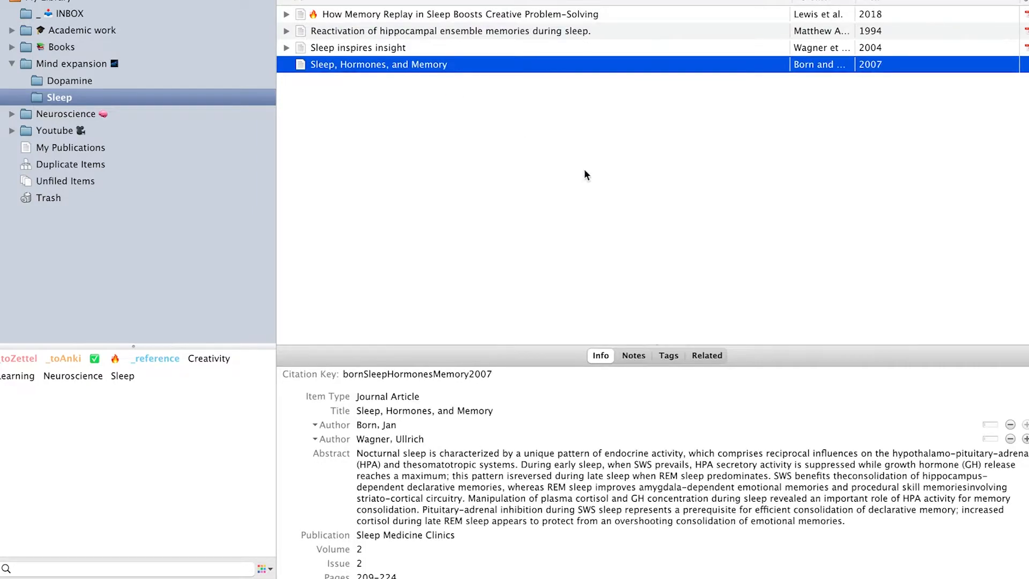
type("Nobel")
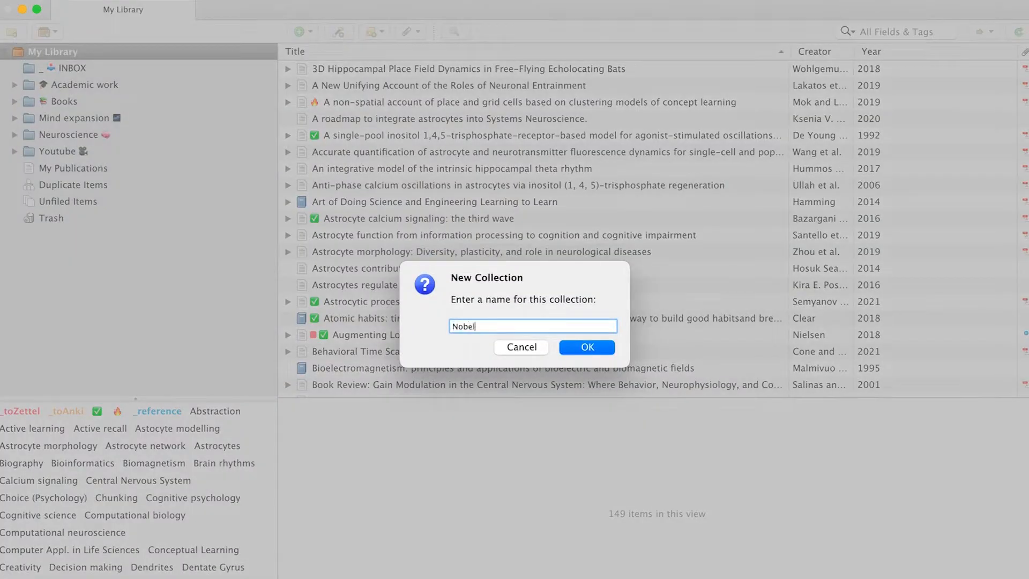
Create 'Nobel prize talk' with an 'Introduction' subcollection and view the Mok and Love paper filed there.
left_click(587, 347)
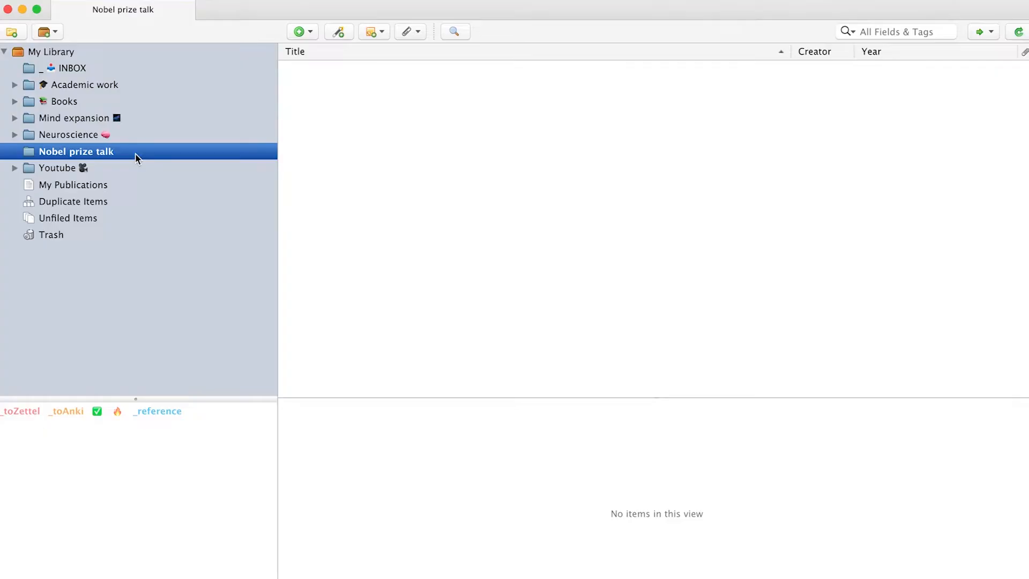
type("Introdu")
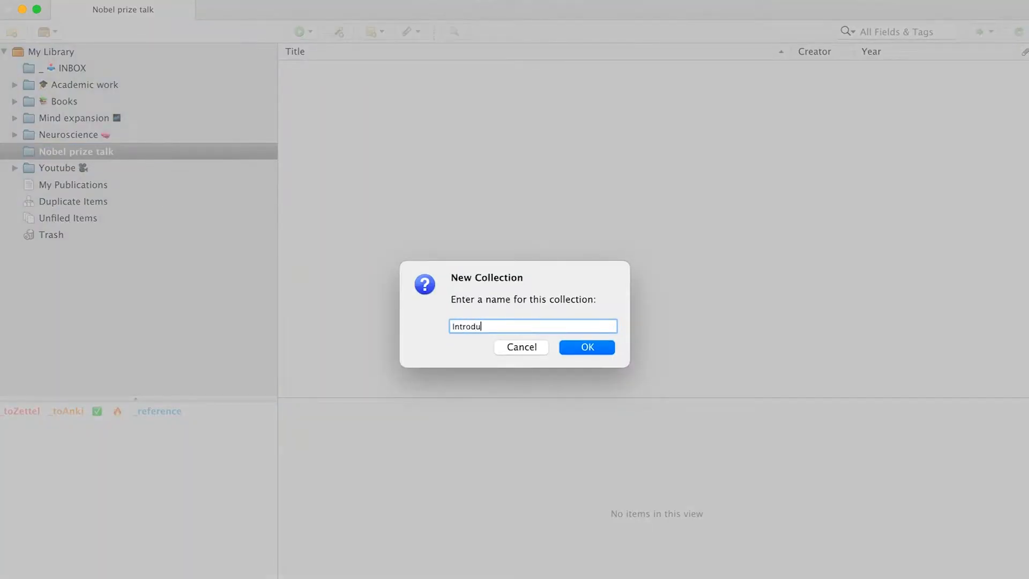
left_click(585, 346)
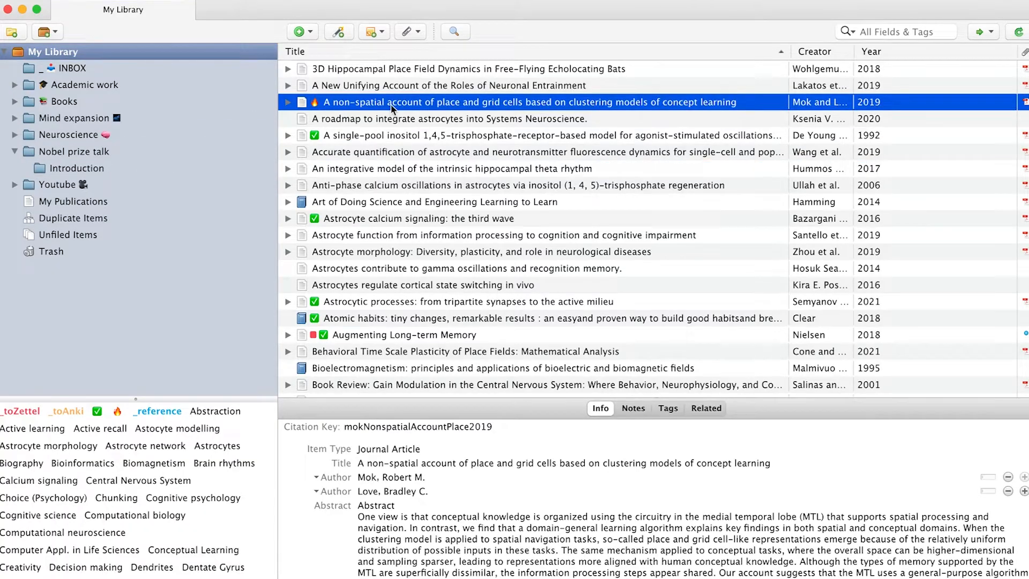
left_click(75, 152)
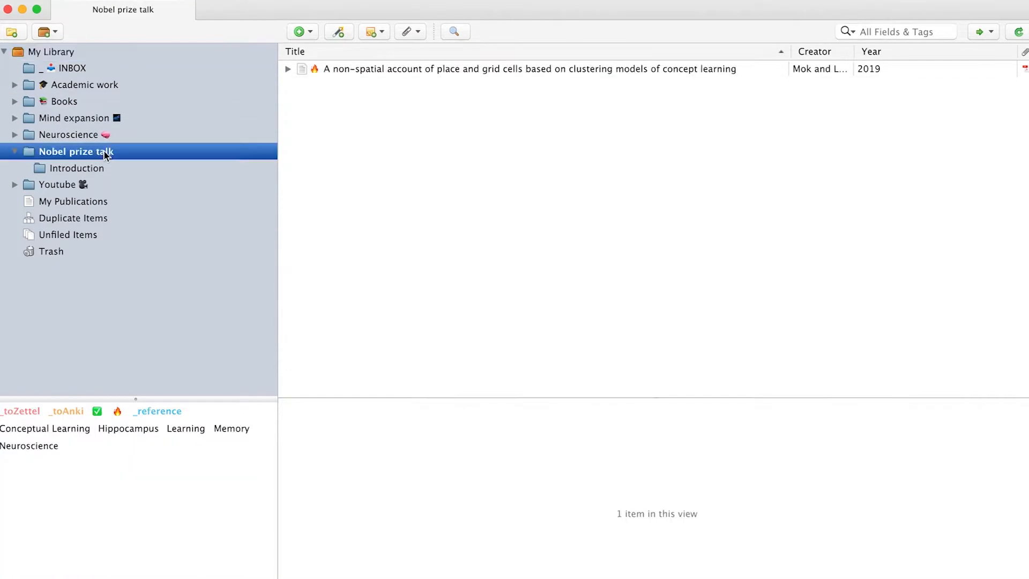
mouse_move(107, 175)
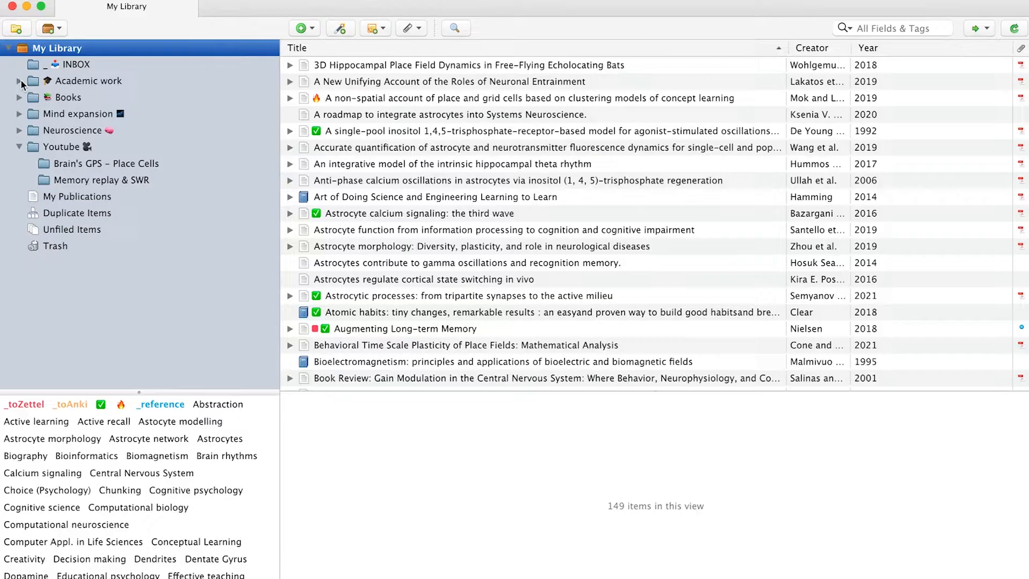
Browse the Astrocytes and MSU: Anthropology talk collections, selecting the Space and time in the brain paper.
left_click(19, 81)
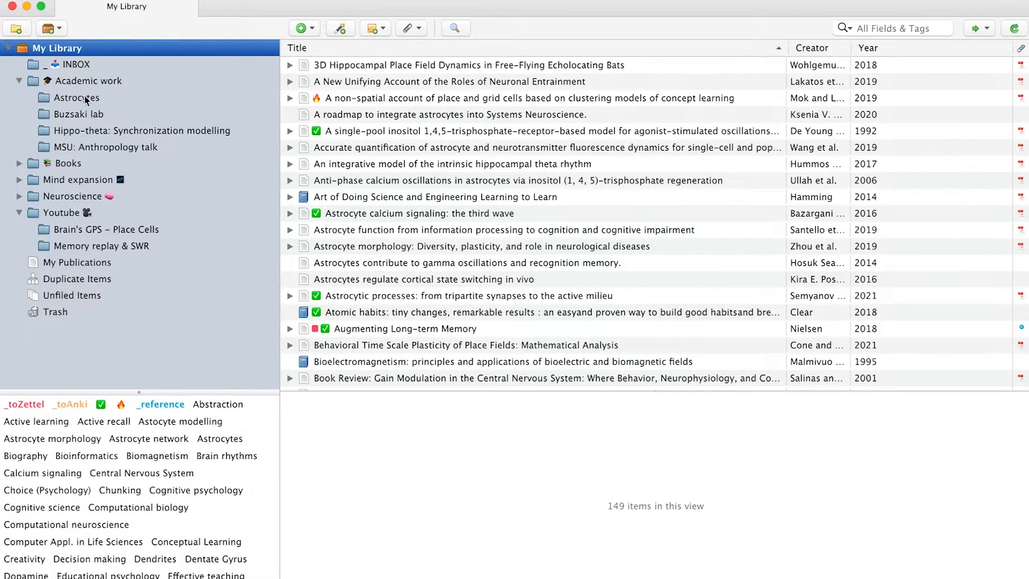
left_click(77, 98)
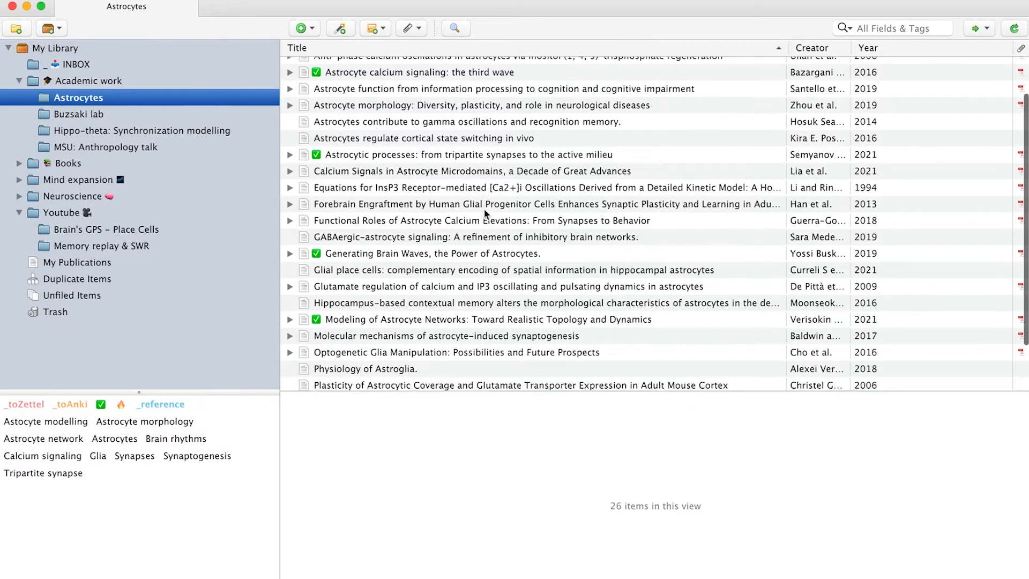
scroll("down", 3)
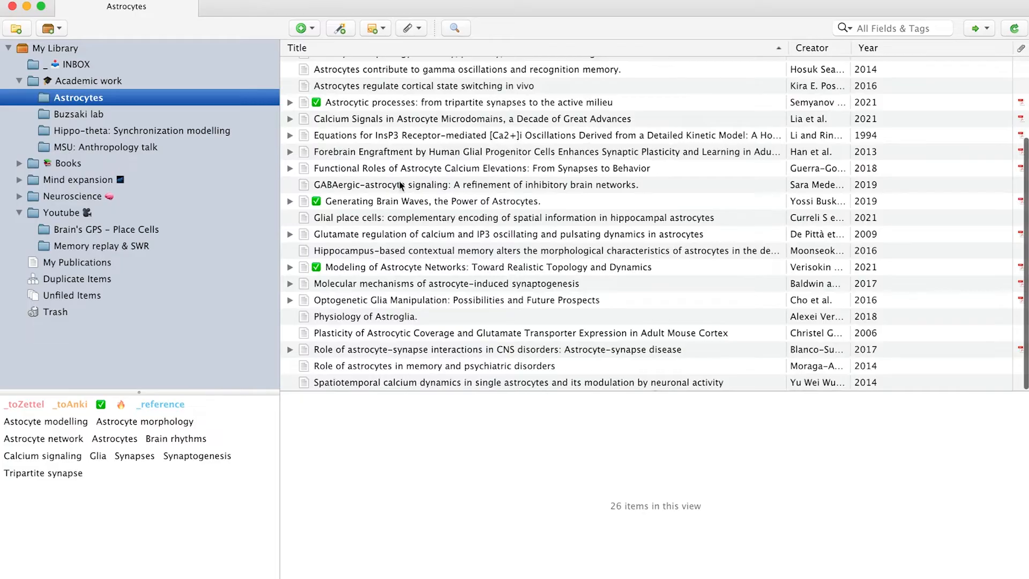
mouse_move(230, 151)
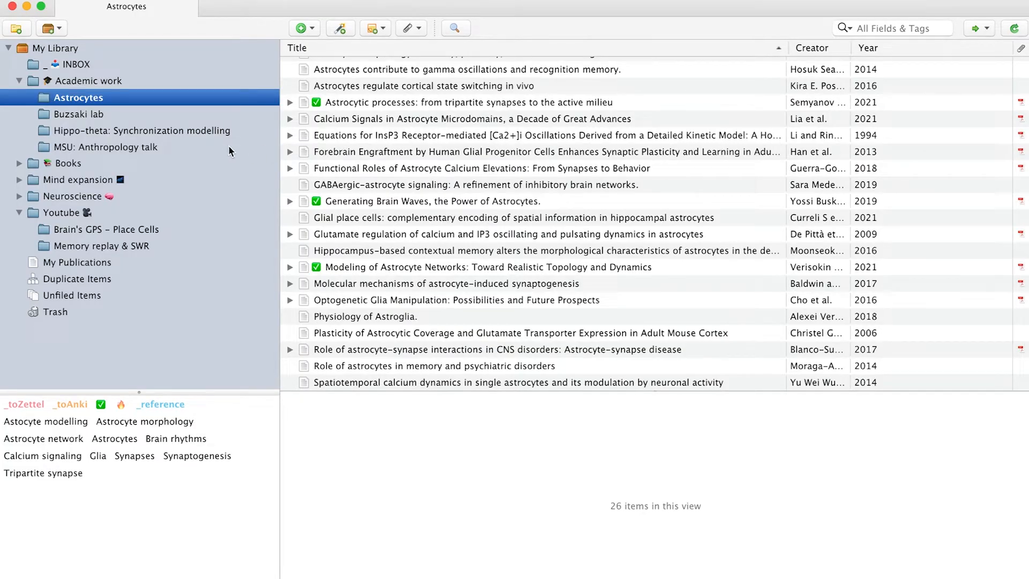
left_click(121, 147)
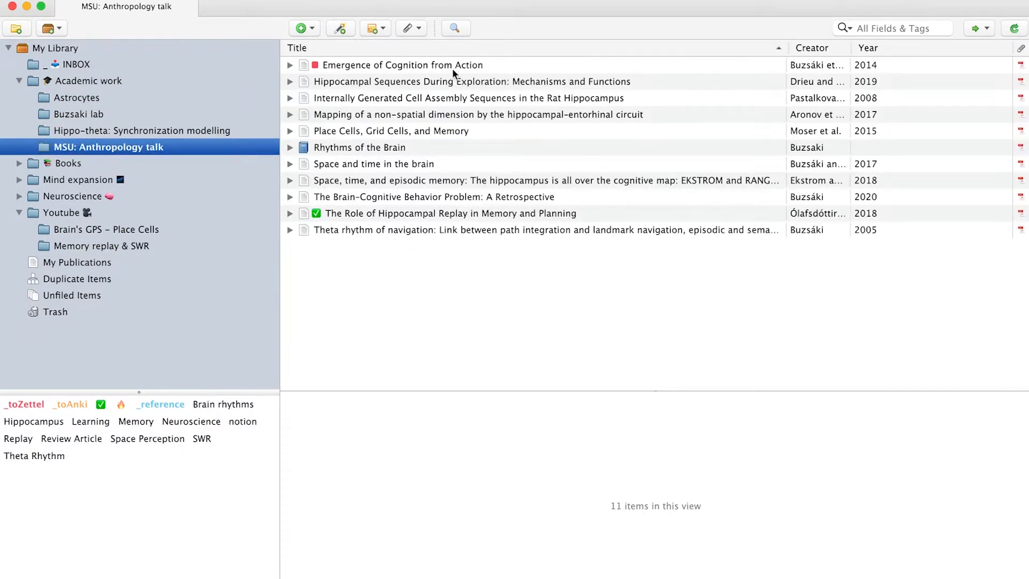
left_click(375, 163)
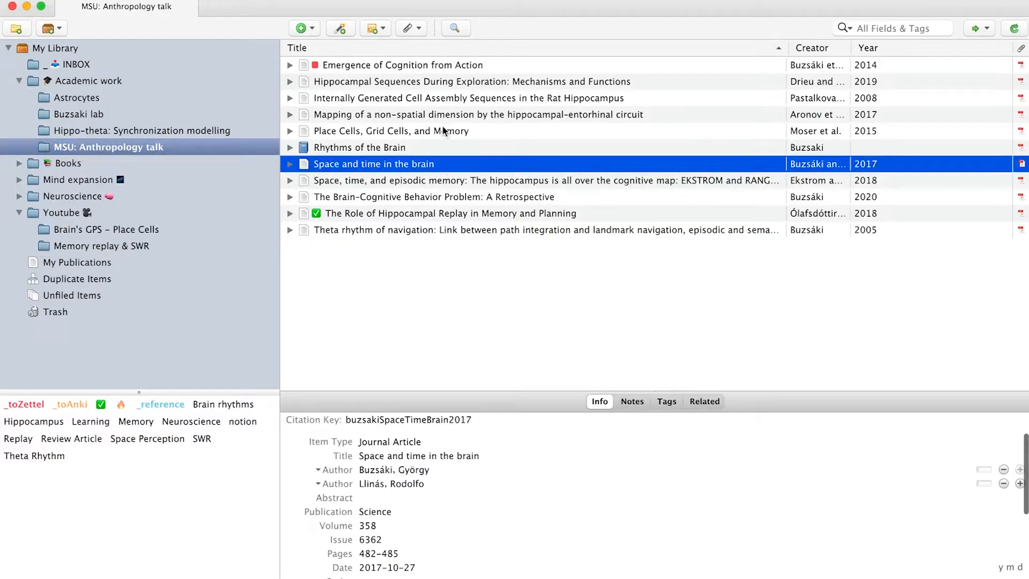
Look at the Youtube and Brain's GPS – Place Cells collections, then return to My Library.
left_click(63, 212)
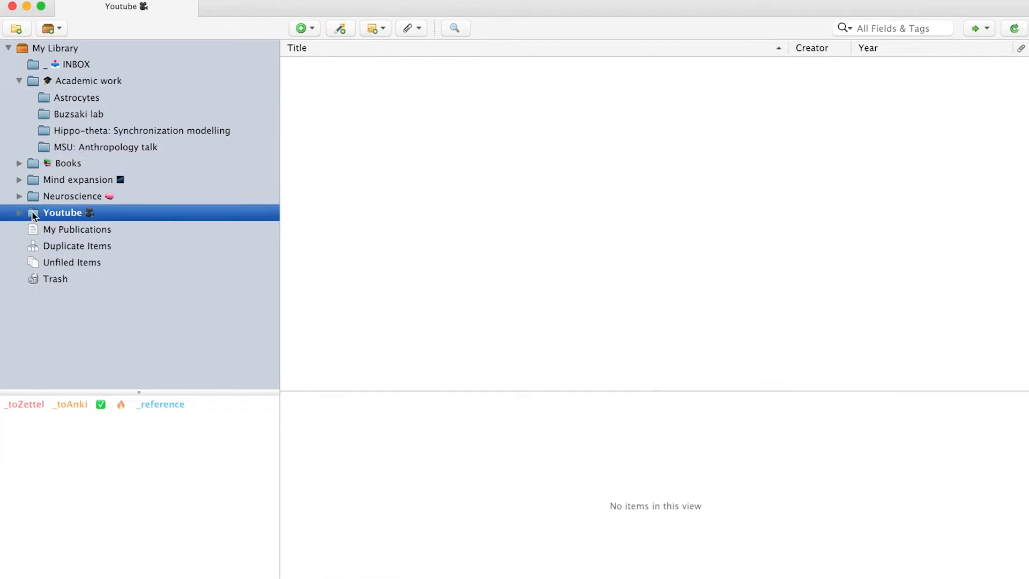
left_click(20, 212)
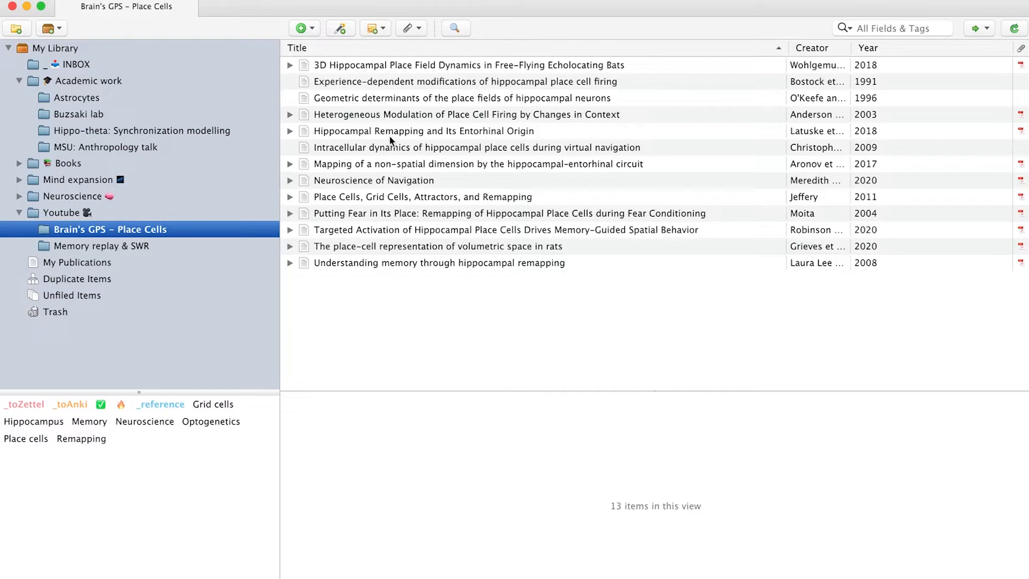
left_click(57, 47)
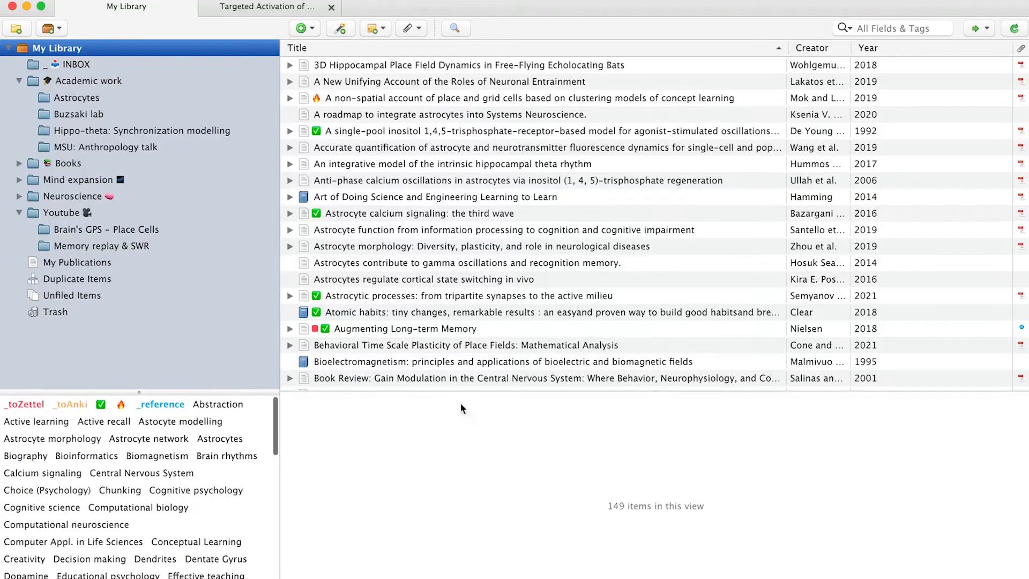
Tag the Hippocampal Remapping paper with Hippocampus, Place cells, Remapping and Optogenetics, then return to My Library.
left_click(74, 196)
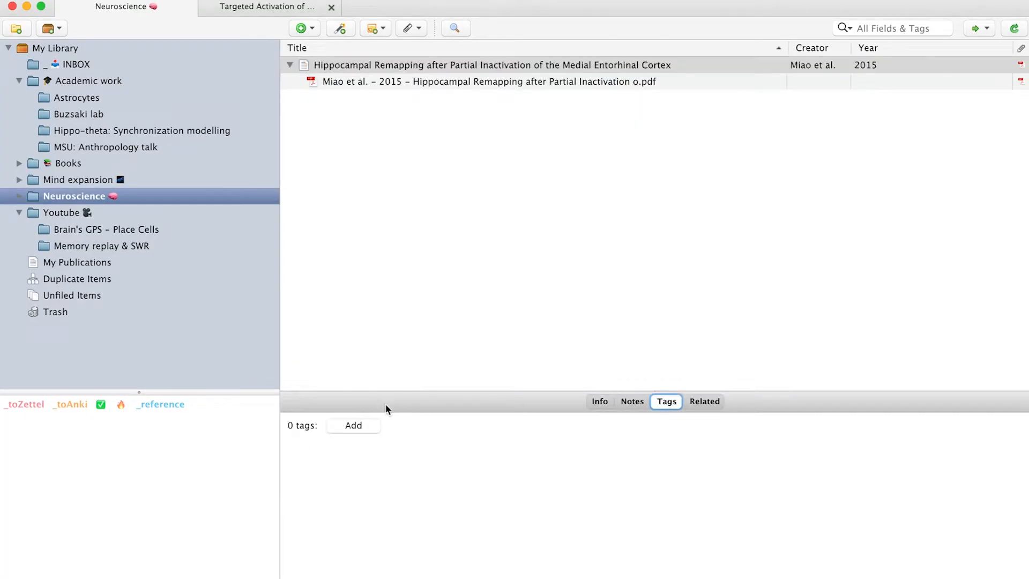
type("Hippocampus")
type("Opt")
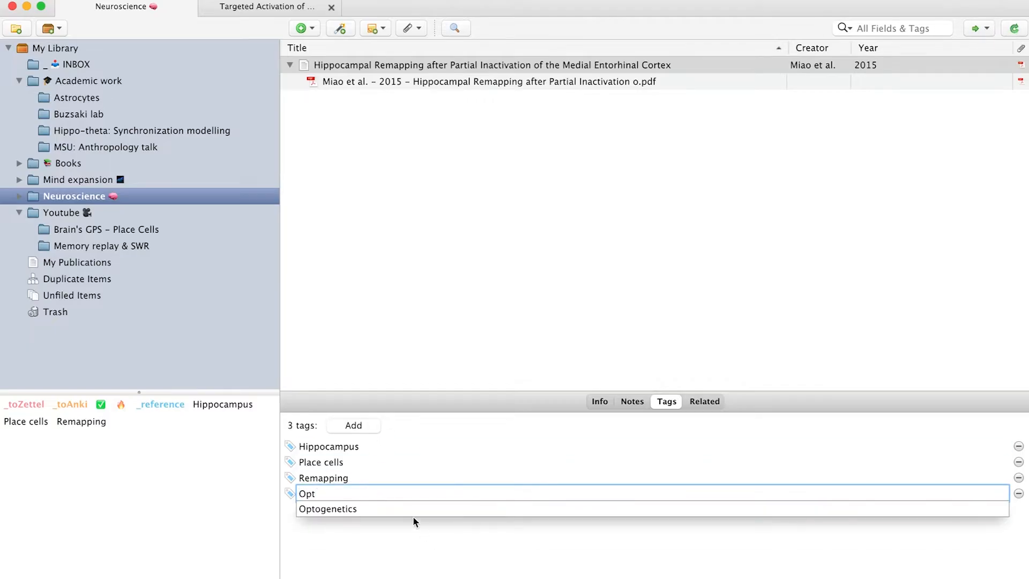
left_click(328, 509)
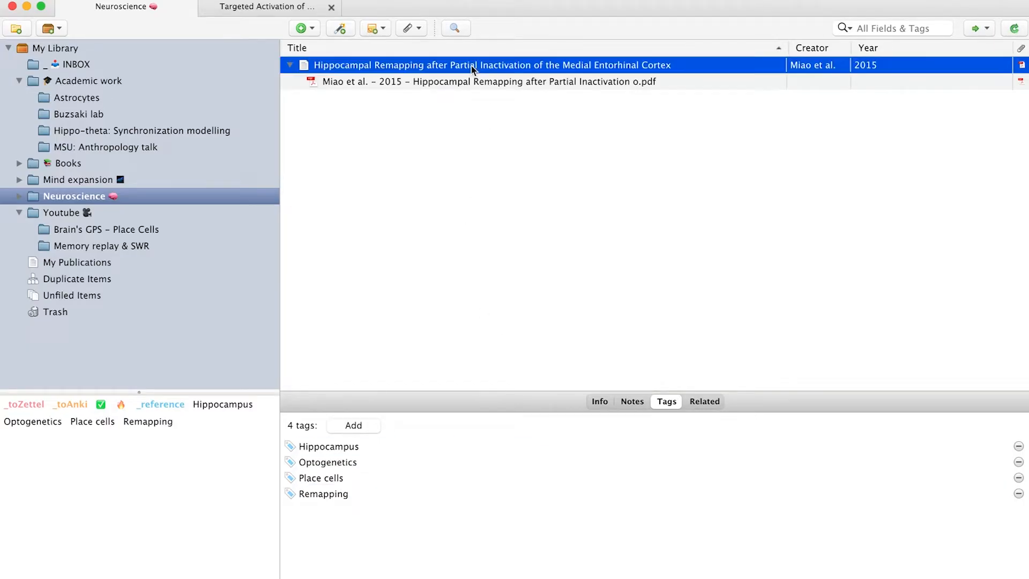
left_click(61, 47)
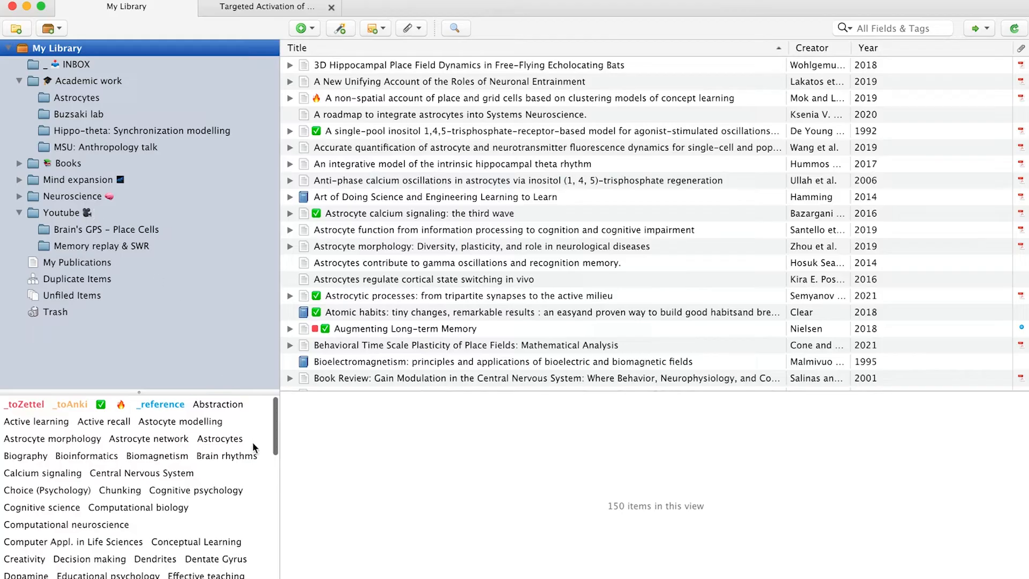
Filter the library by Brain rhythms, Gamma and Theta Rhythm tags, then clear the filter.
left_click(226, 456)
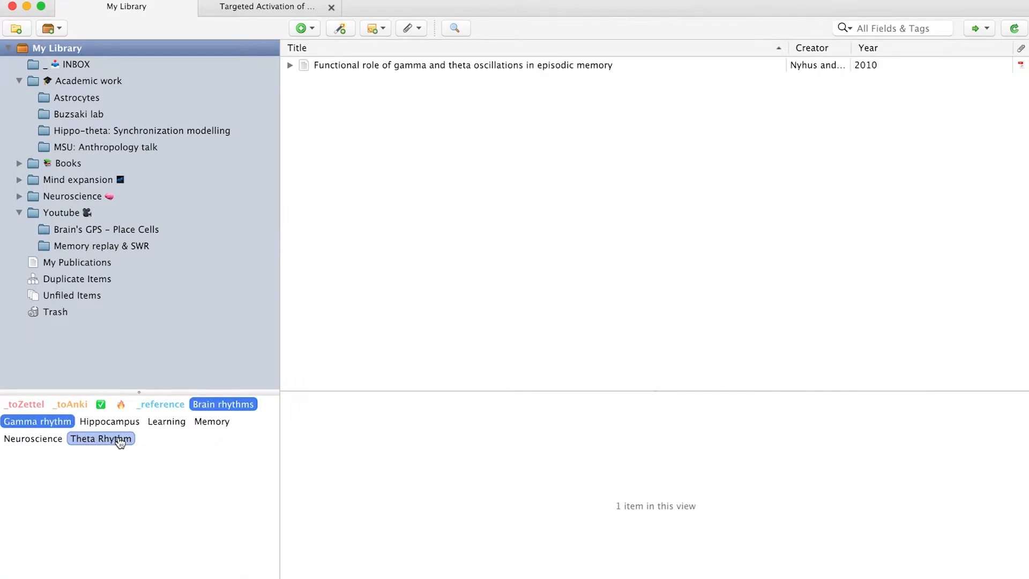
left_click(101, 438)
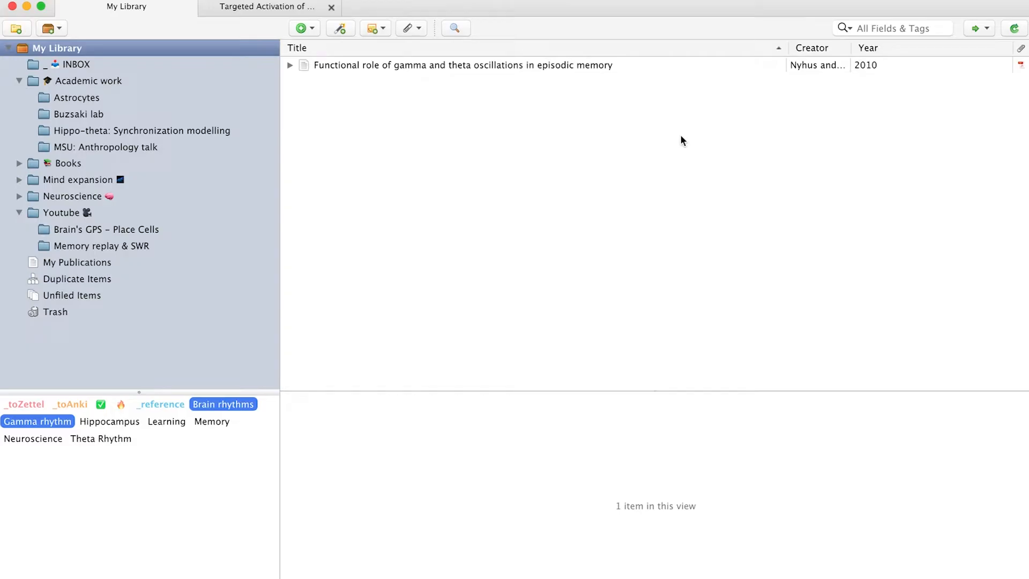
left_click(223, 404)
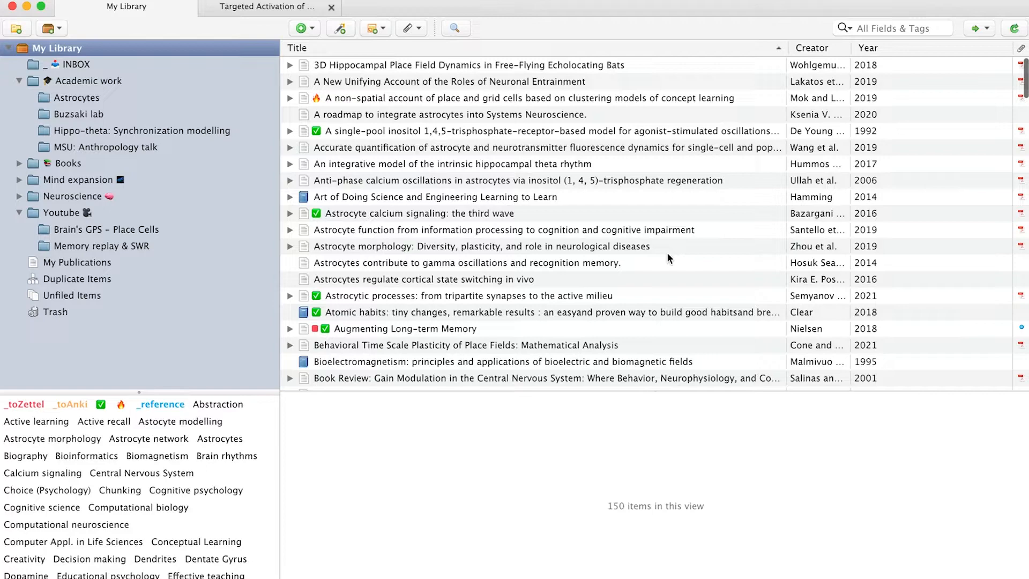
mouse_move(688, 501)
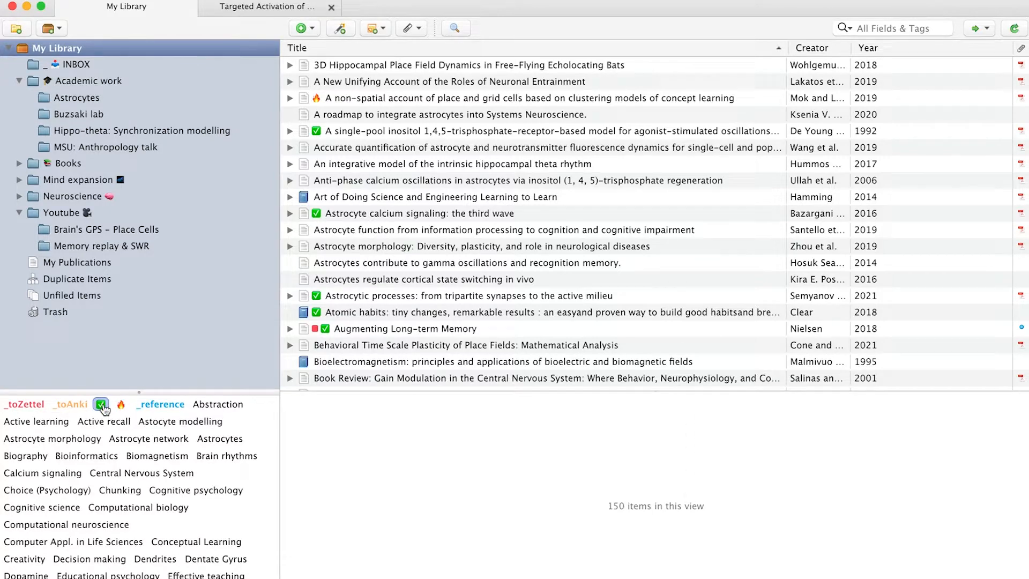
Try the ✅ tag filter, then show only the four 🔥-tagged papers and clear it again.
left_click(101, 405)
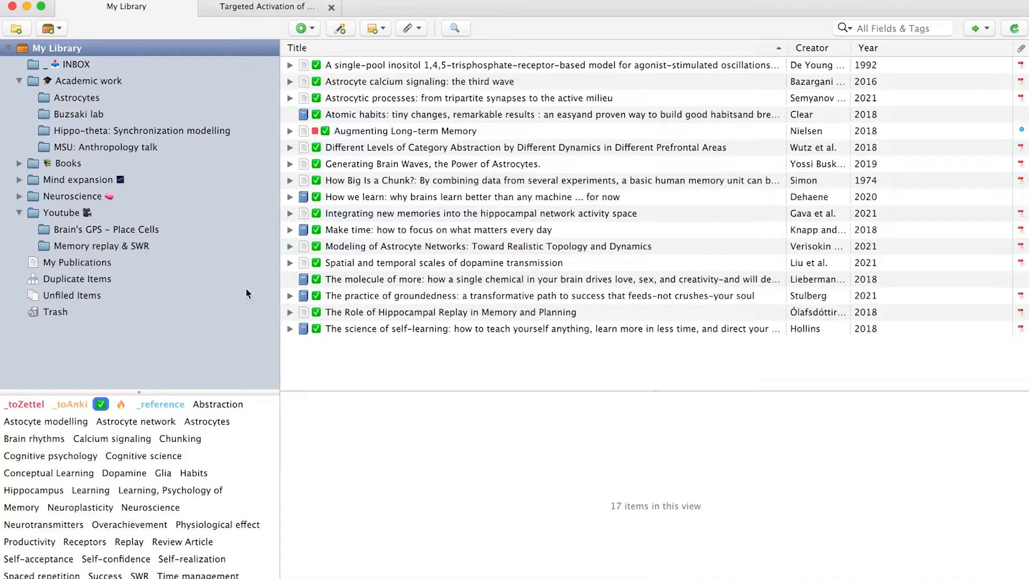
left_click(160, 404)
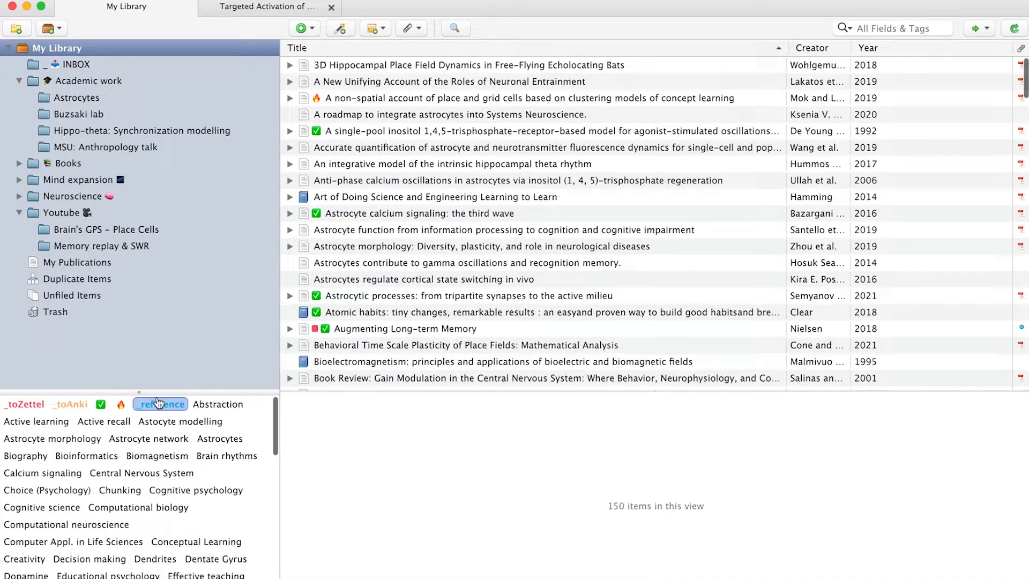
left_click(121, 404)
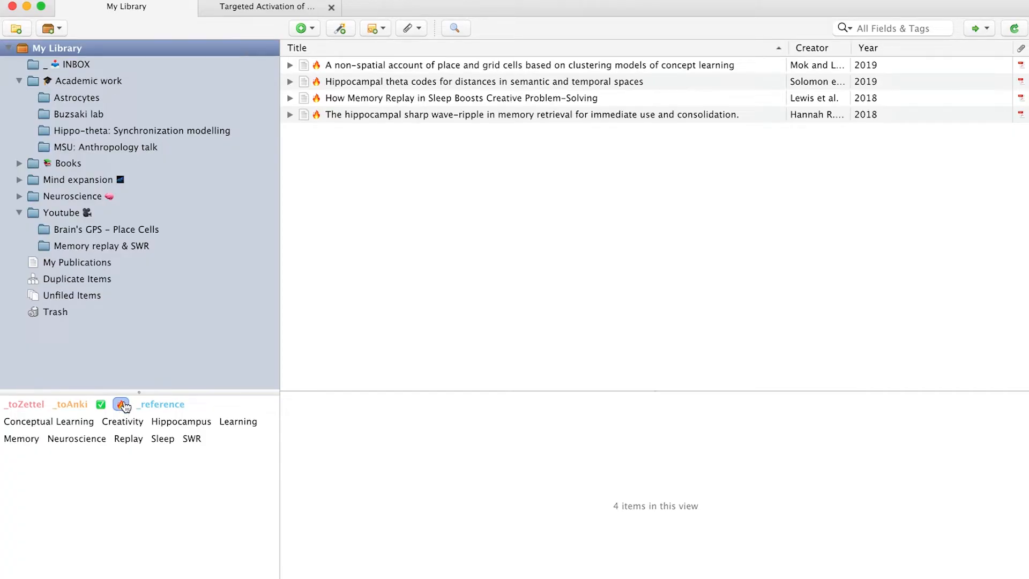
left_click(331, 7)
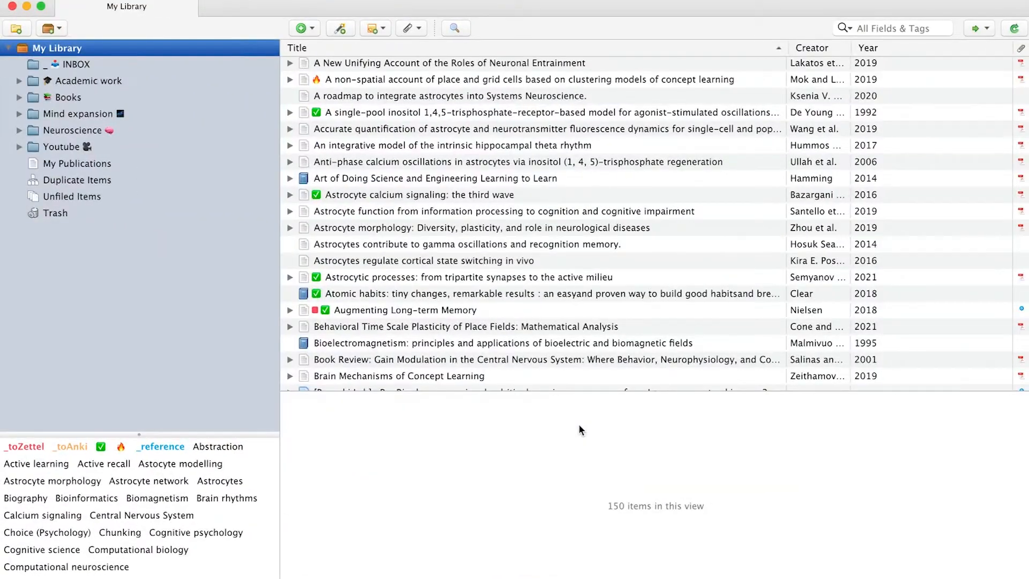
mouse_move(155, 107)
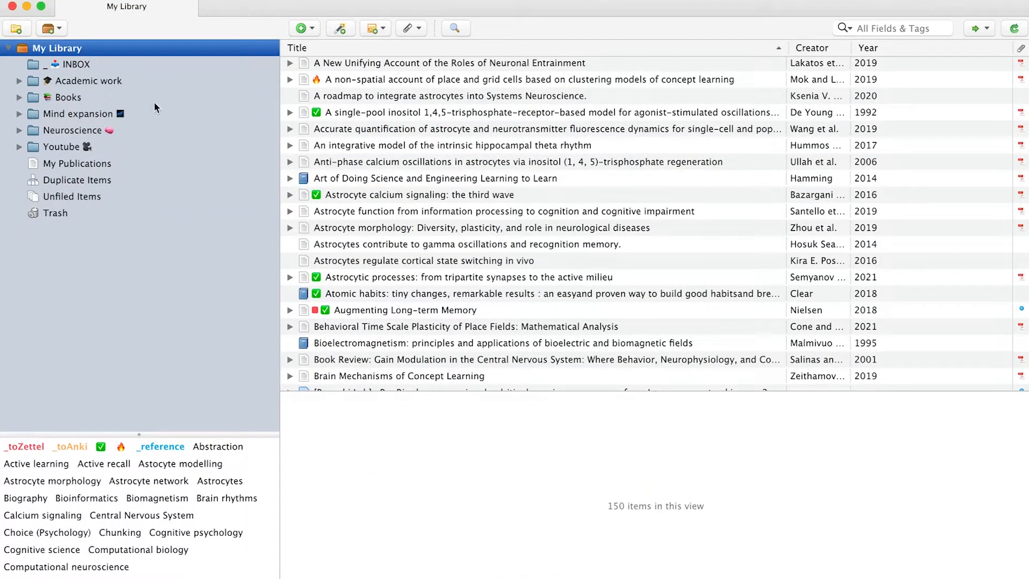
Export My Library as Better CSL JSON with Keep updated enabled.
right_click(62, 48)
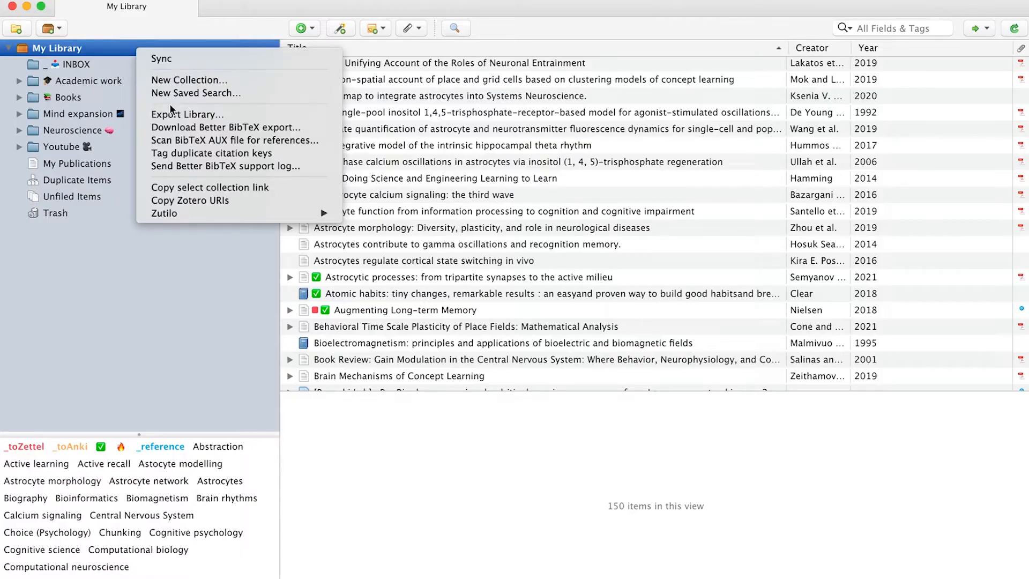
left_click(187, 113)
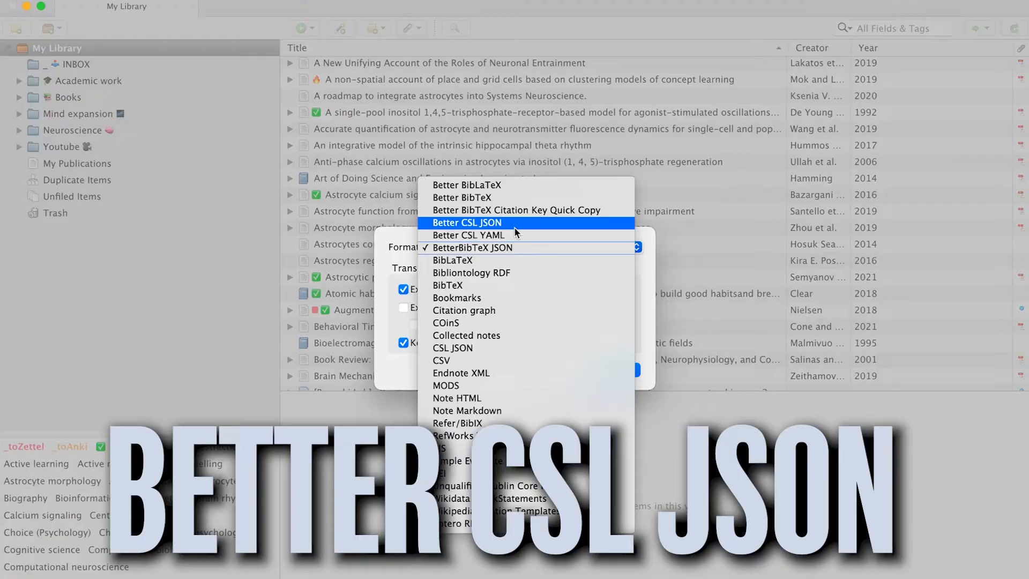
left_click(467, 223)
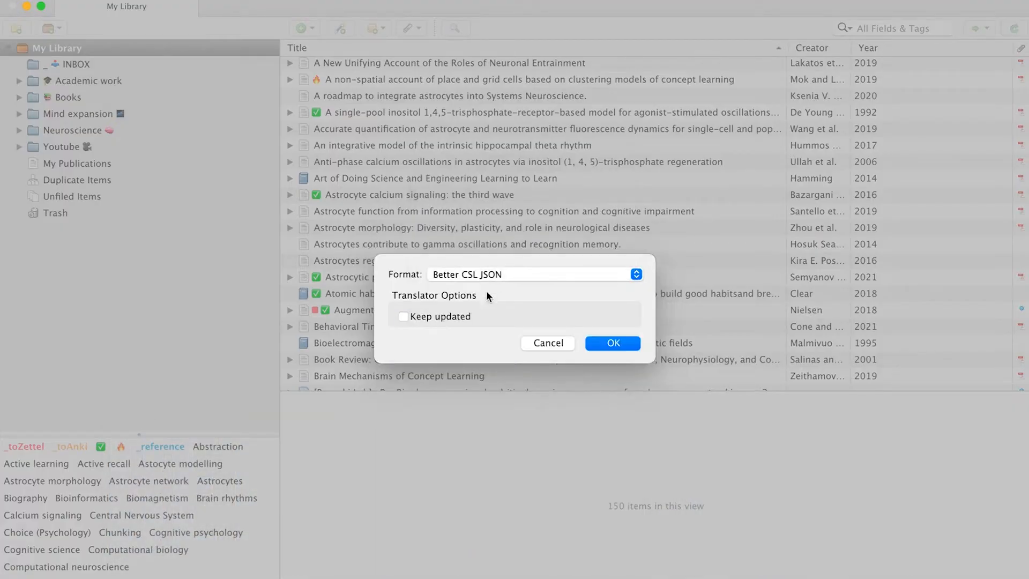
left_click(403, 316)
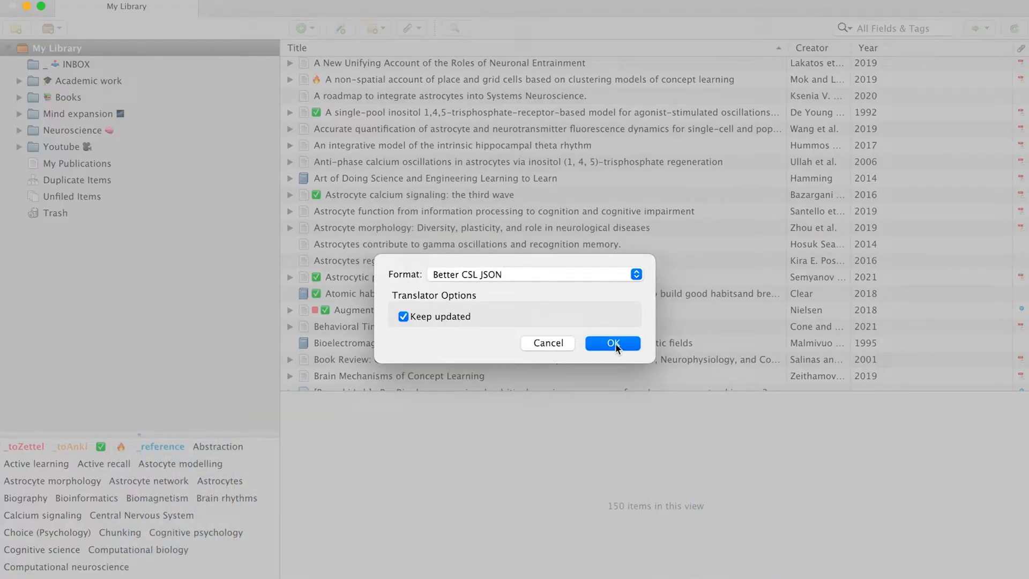
left_click(611, 343)
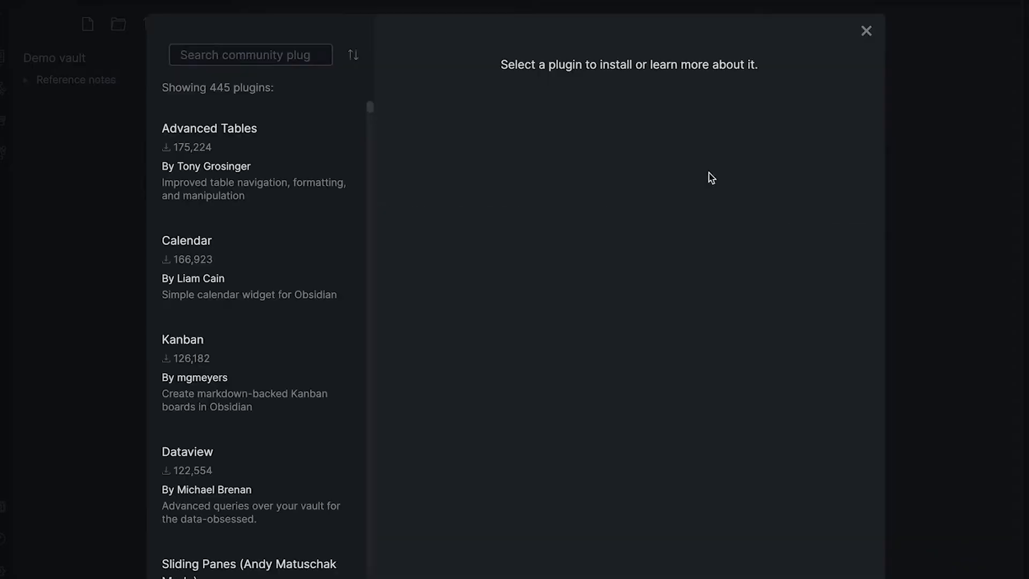
Install and enable the Citations plugin with CSL-JSON format pointing at the exported Zotero library (149 references).
type("citation")
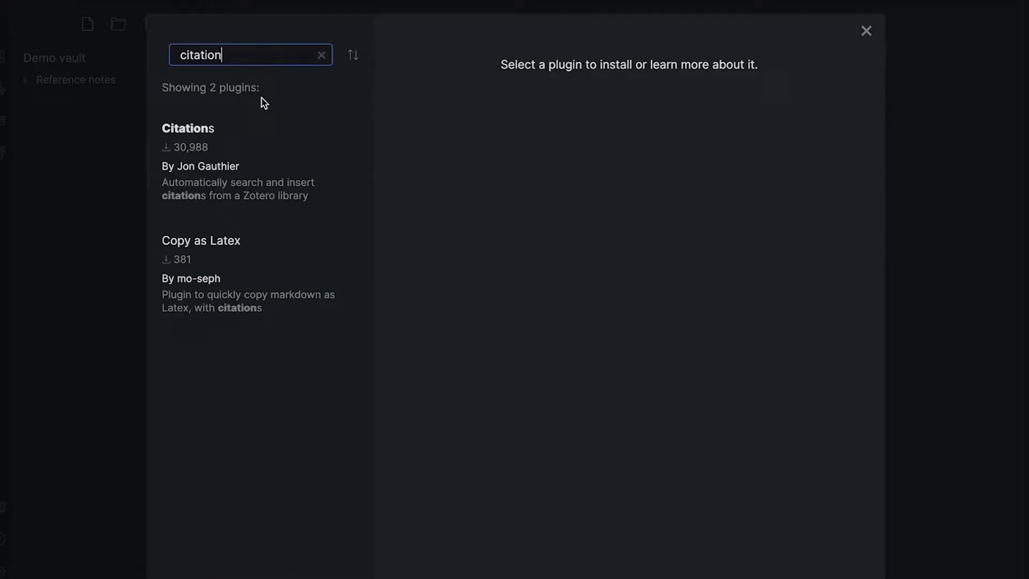
left_click(424, 190)
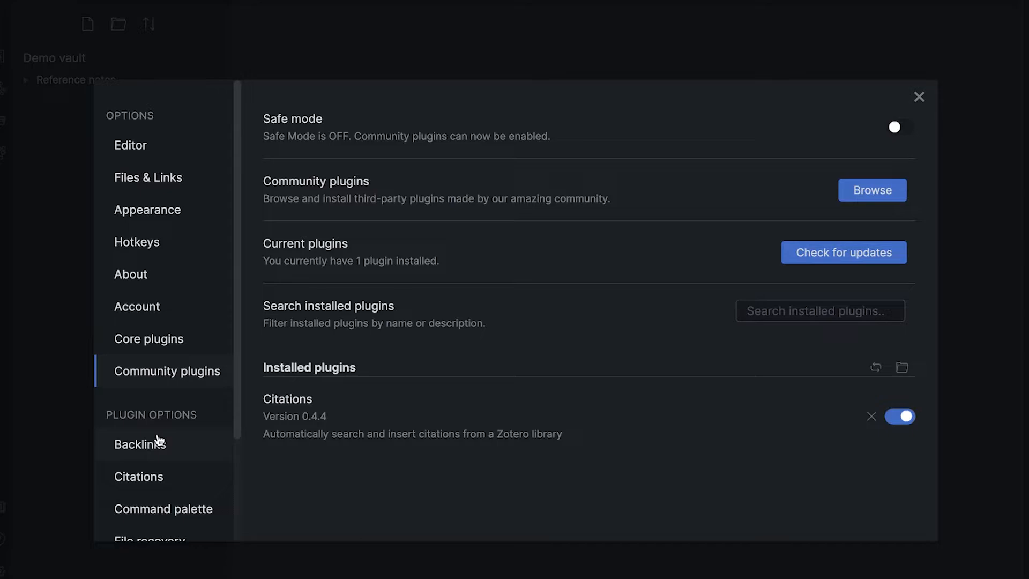
scroll("down", 3)
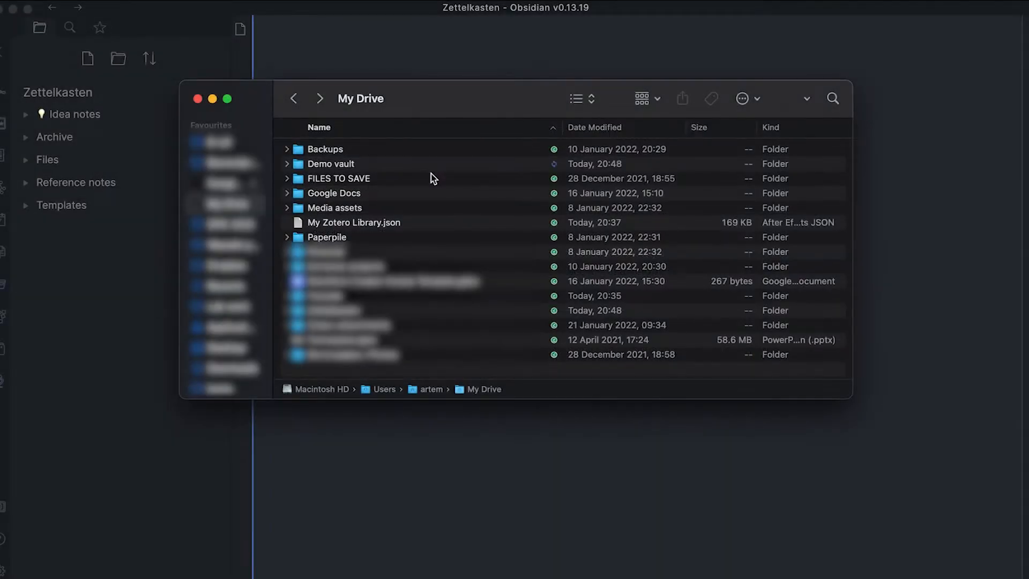
left_click(353, 223)
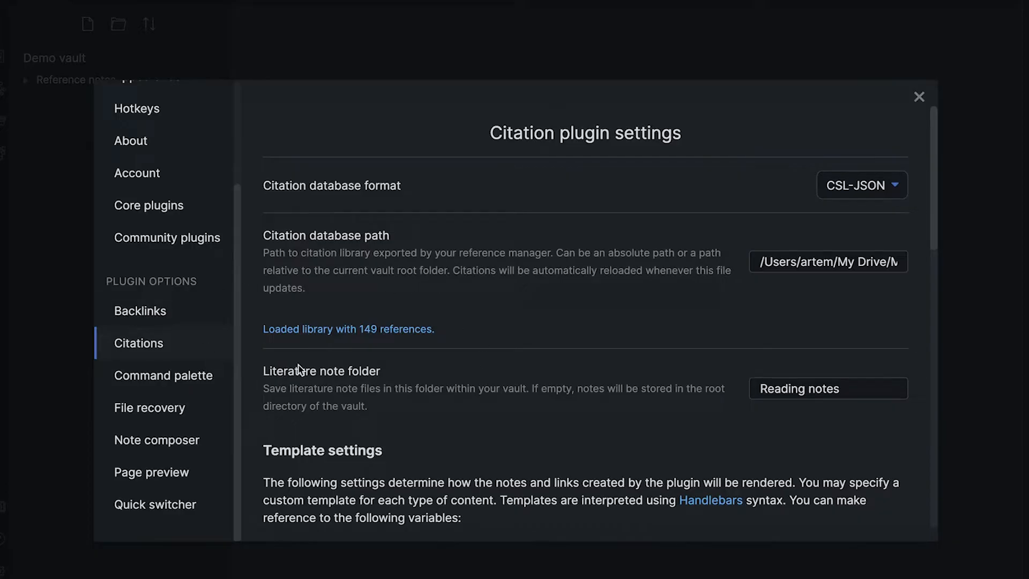
mouse_move(494, 320)
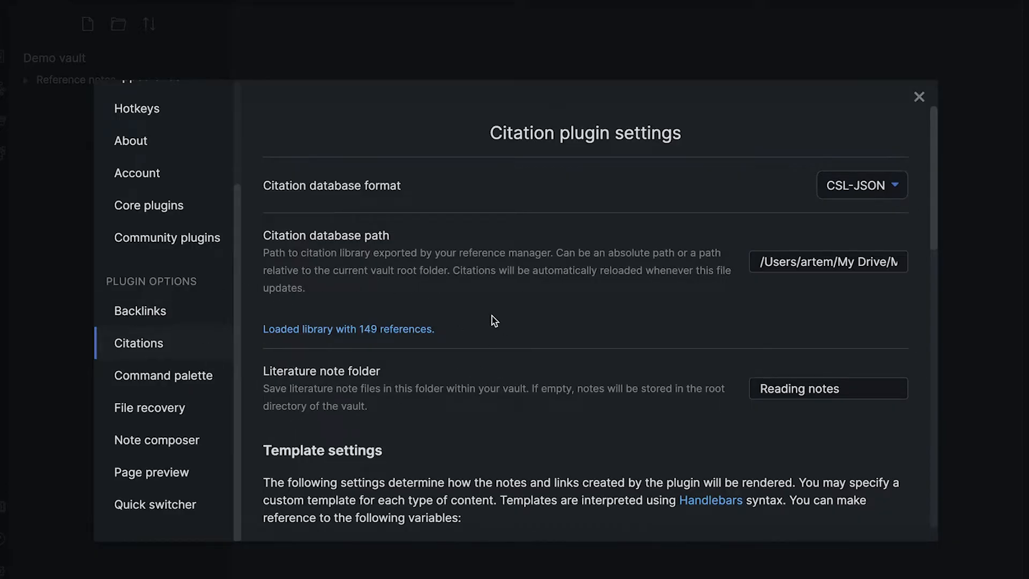
mouse_move(890, 374)
type("Referen")
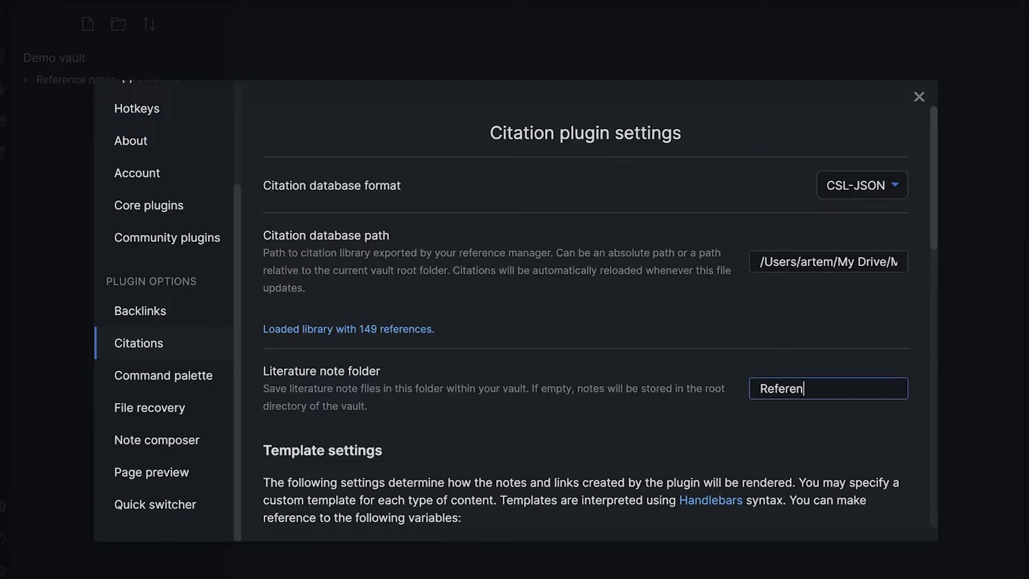
Set the Citations plugin's literature note folder to 'Reference notes'.
type("ce notes")
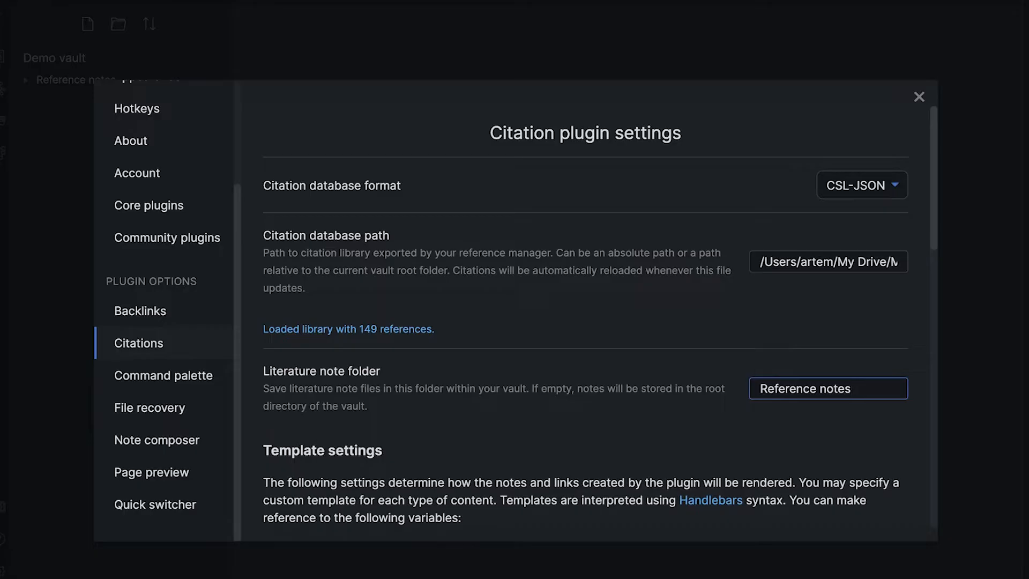
left_click(828, 388)
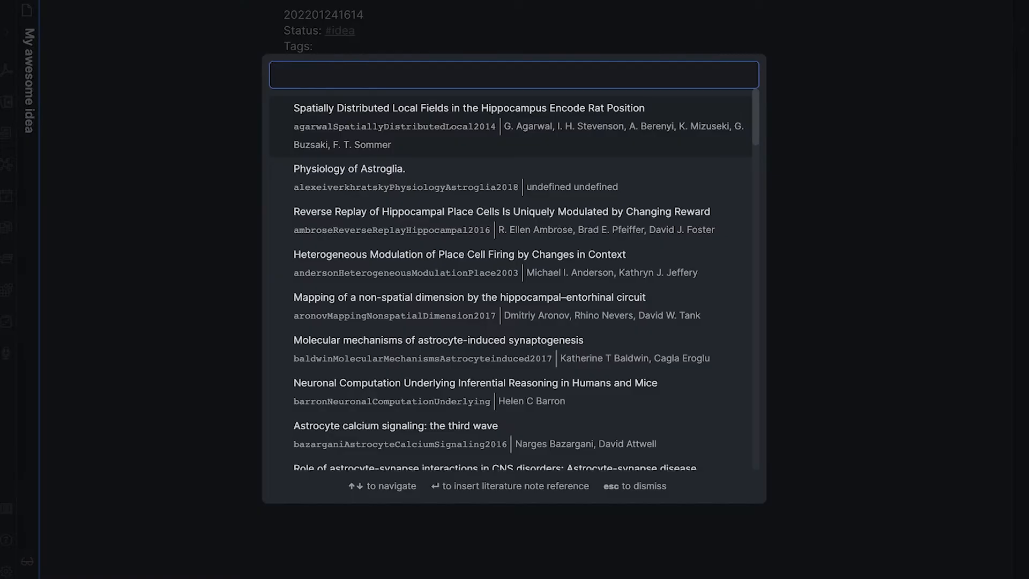
Run 'Citations: Insert literature note link' from the command palette.
key("Escape")
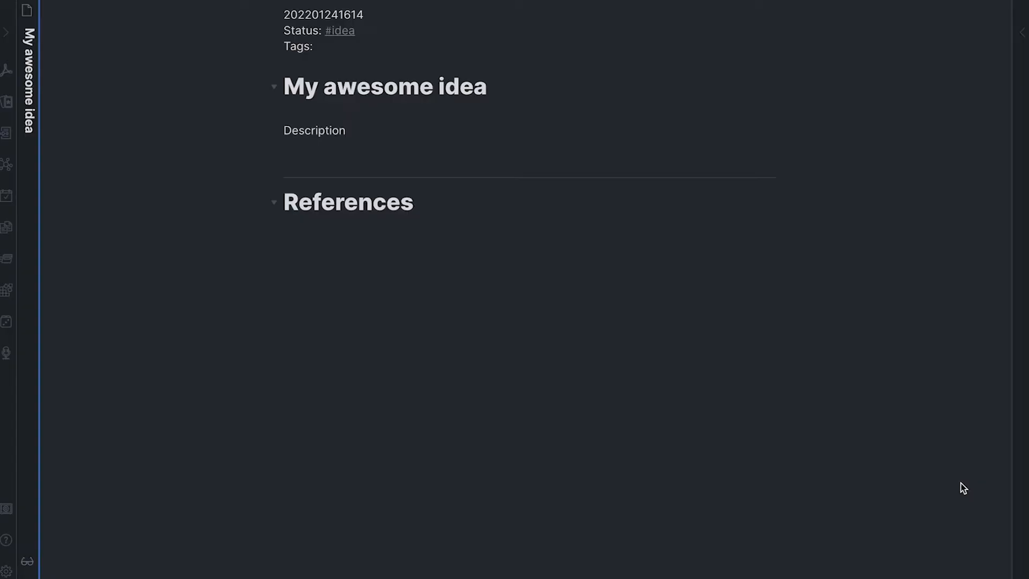
type("cit")
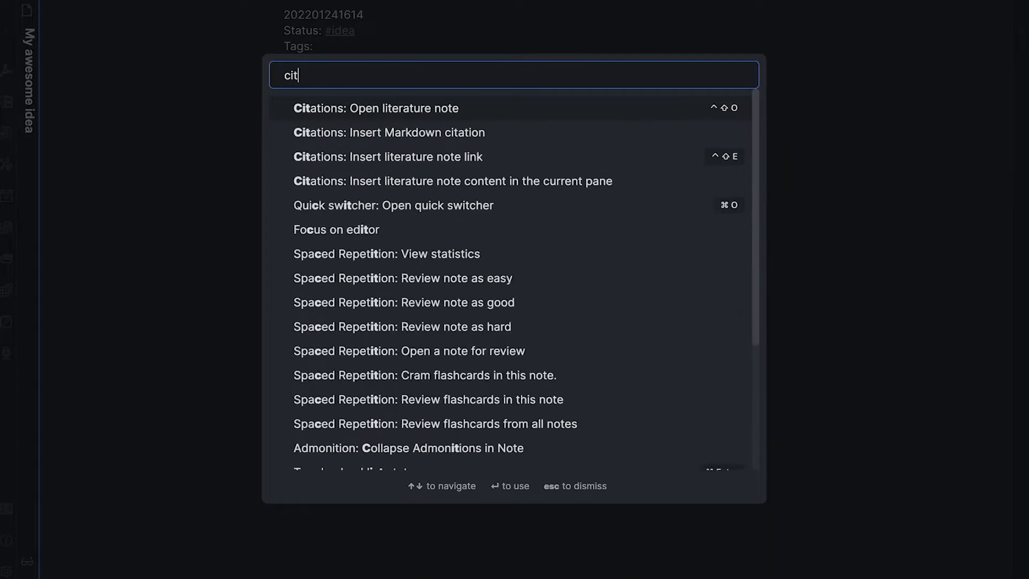
type("ation")
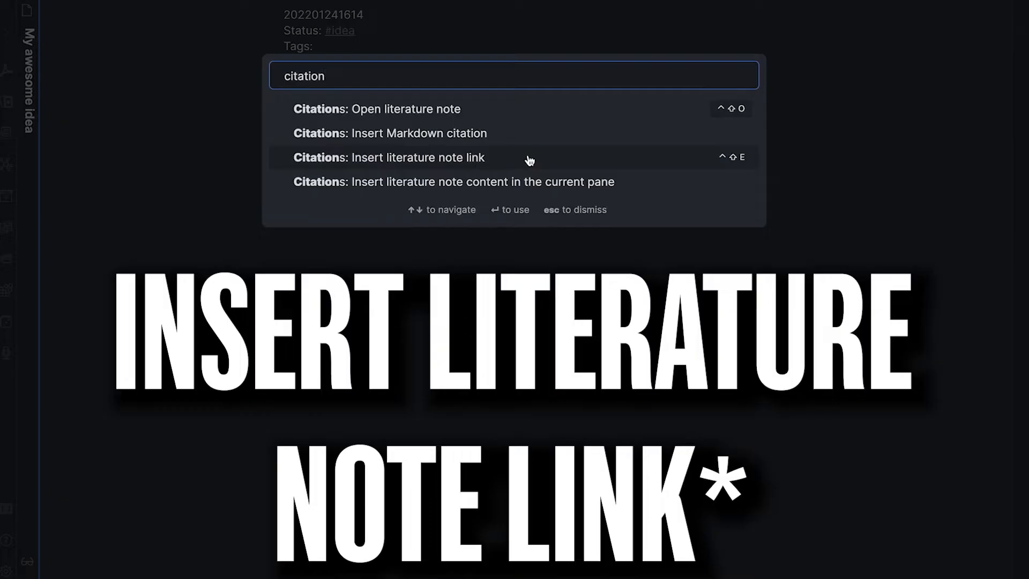
left_click(390, 158)
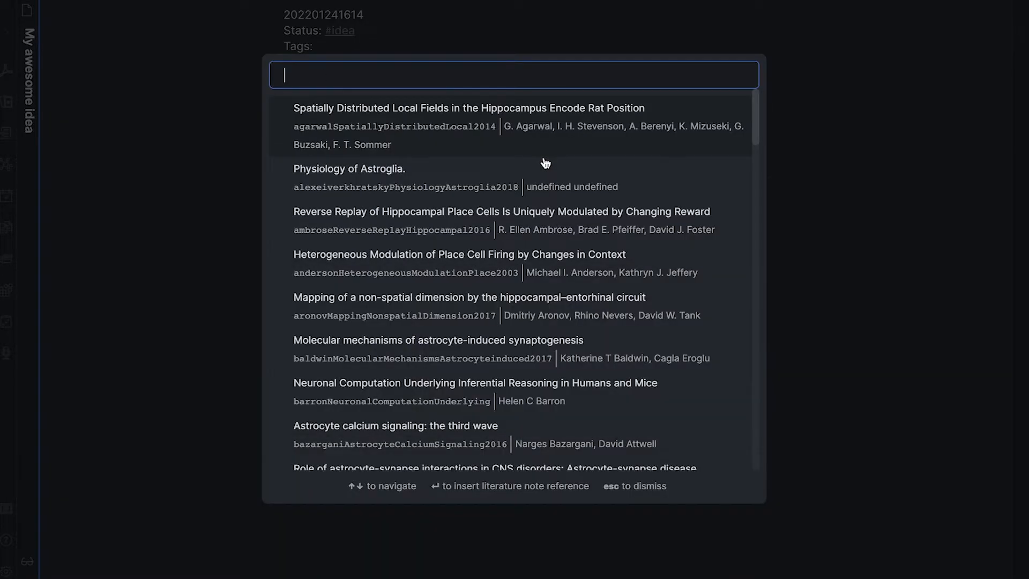
type("map")
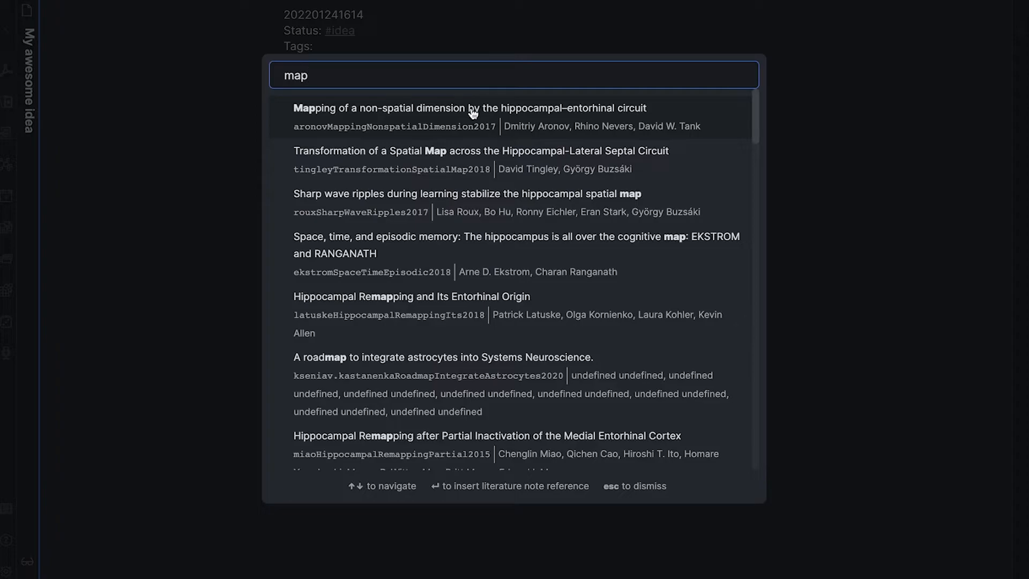
left_click(469, 107)
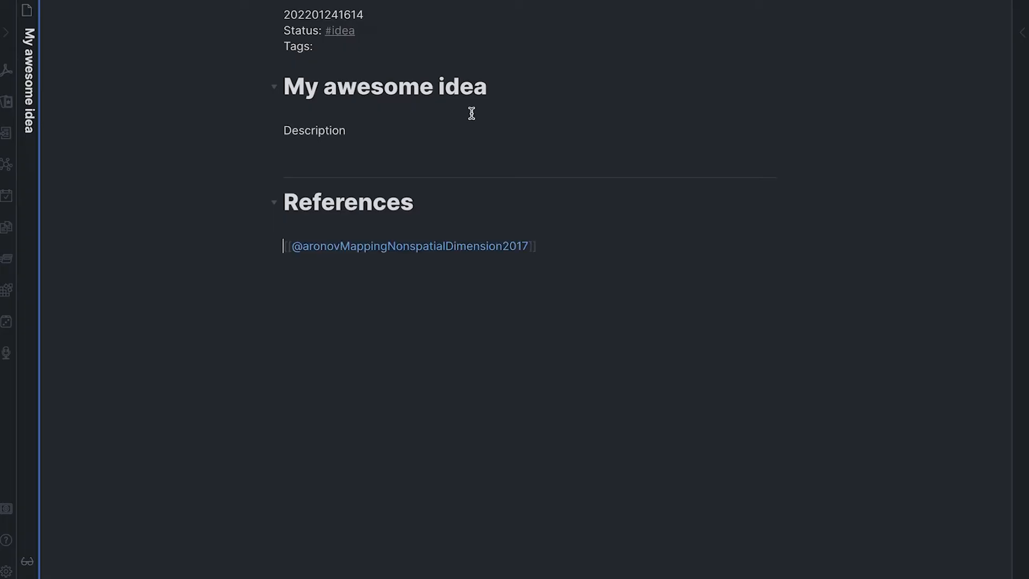
mouse_move(573, 287)
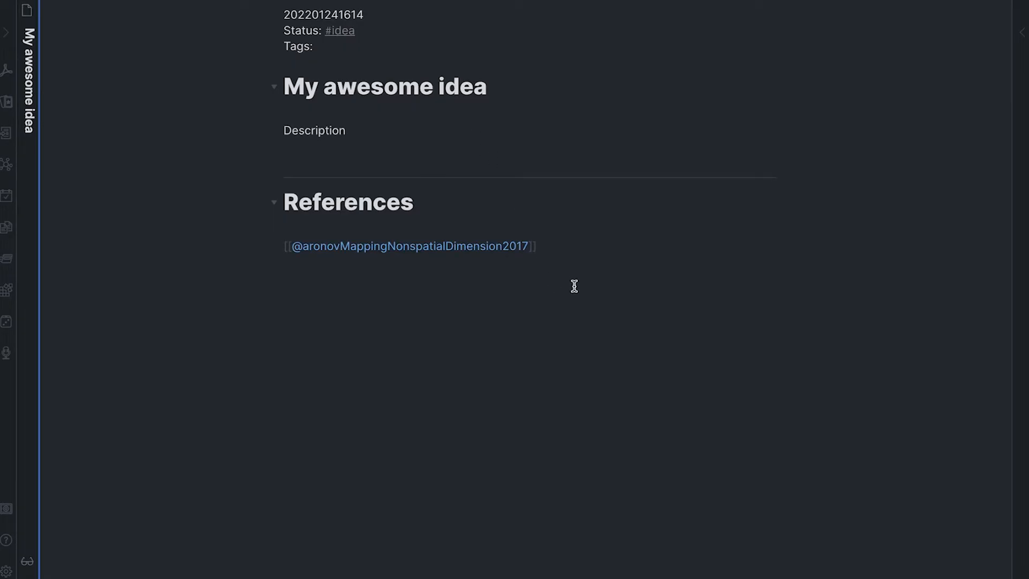
left_click(411, 247)
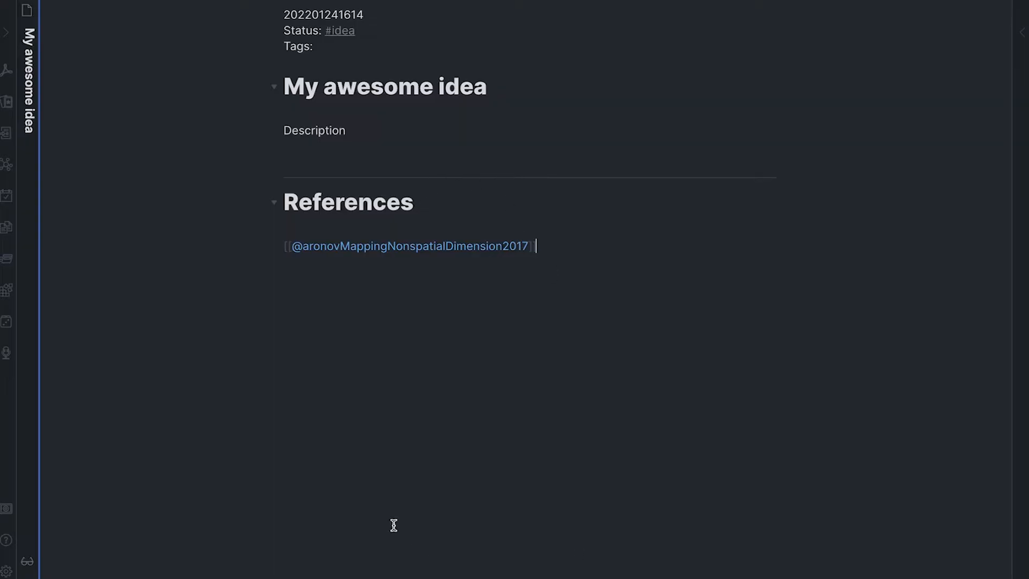
mouse_move(394, 246)
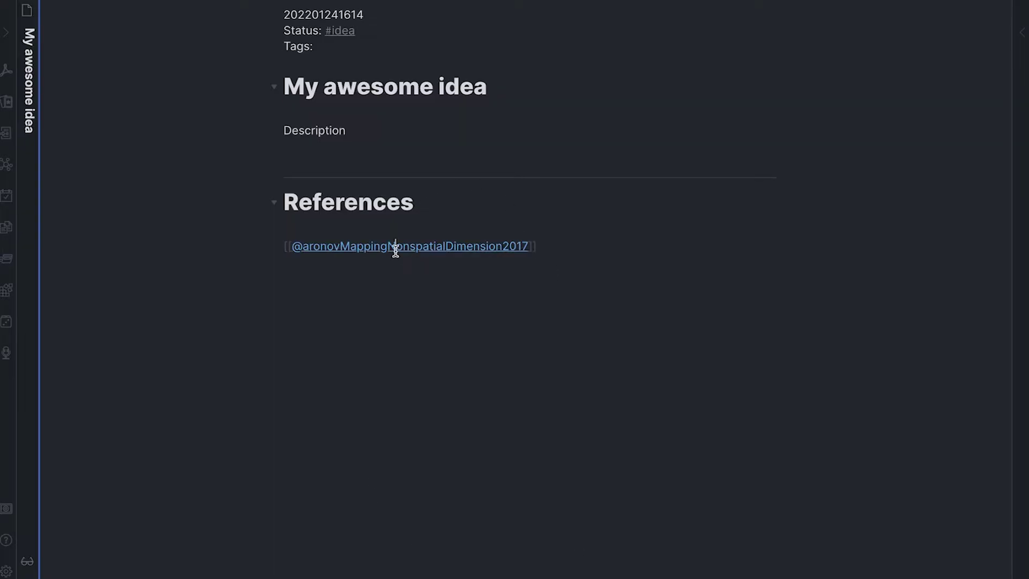
Open Aronov's literature note, browse Reverse Replay and other reference notes, ending on 'Immature vs mature astrocytes'.
left_click(411, 246)
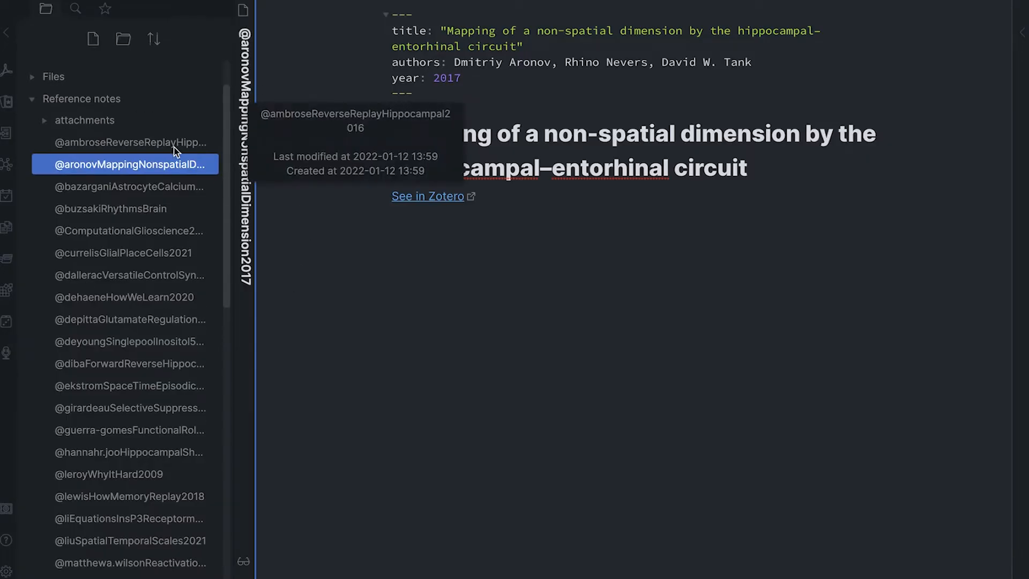
left_click(125, 142)
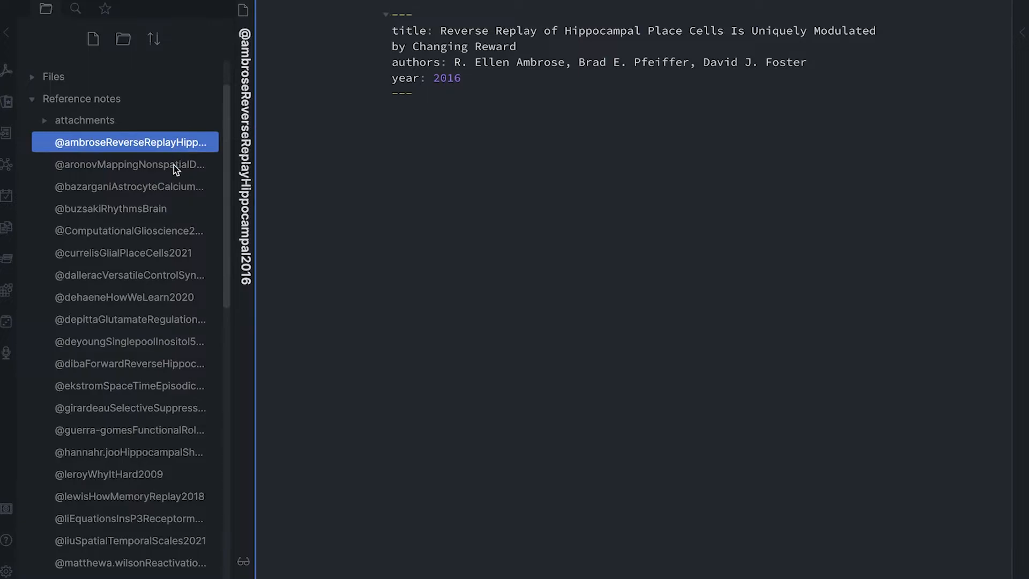
left_click(128, 164)
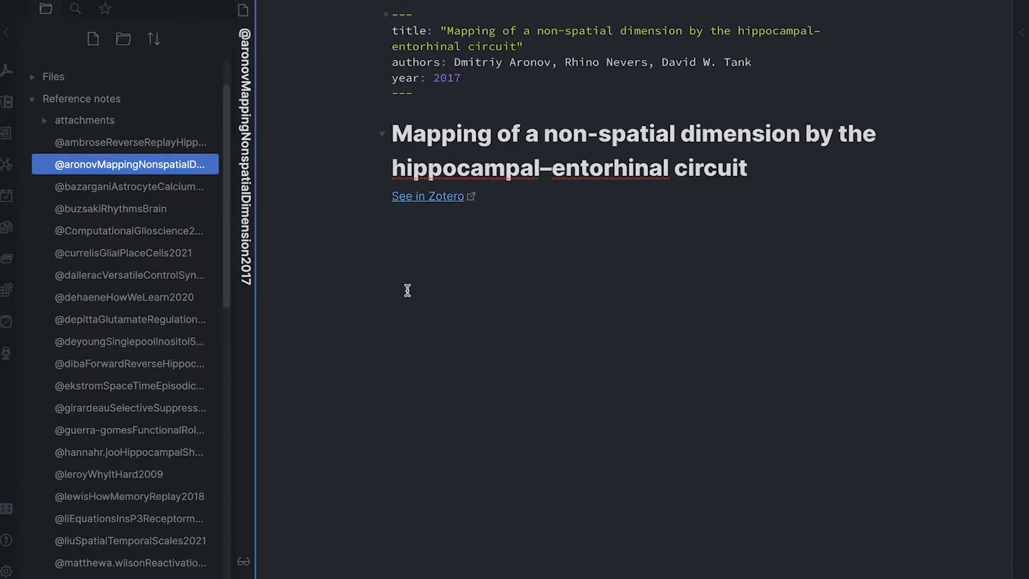
left_click(400, 14)
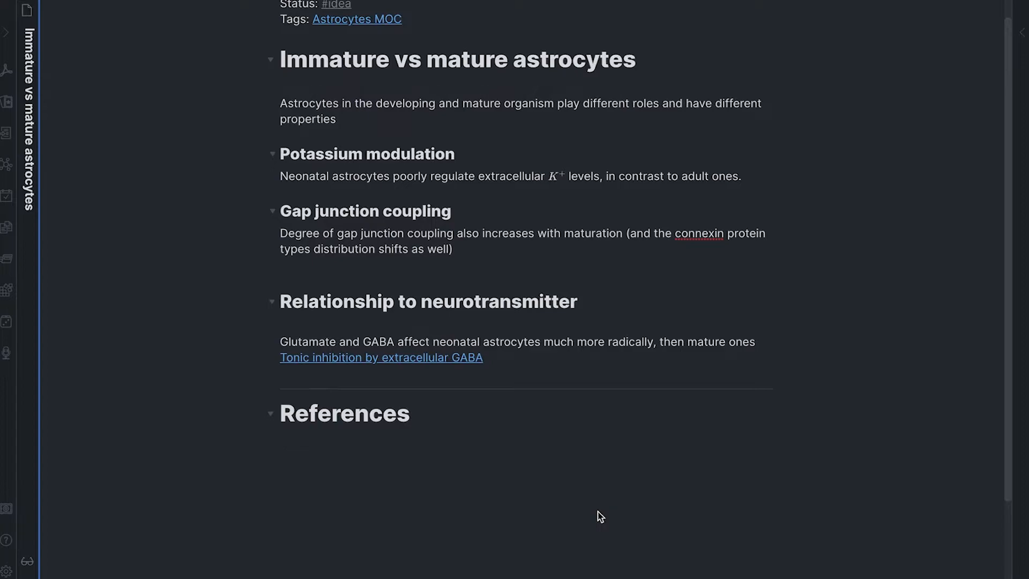
Cite Dallérac 2018 under References, open its literature note in a split pane and show its local graph.
left_click(280, 441)
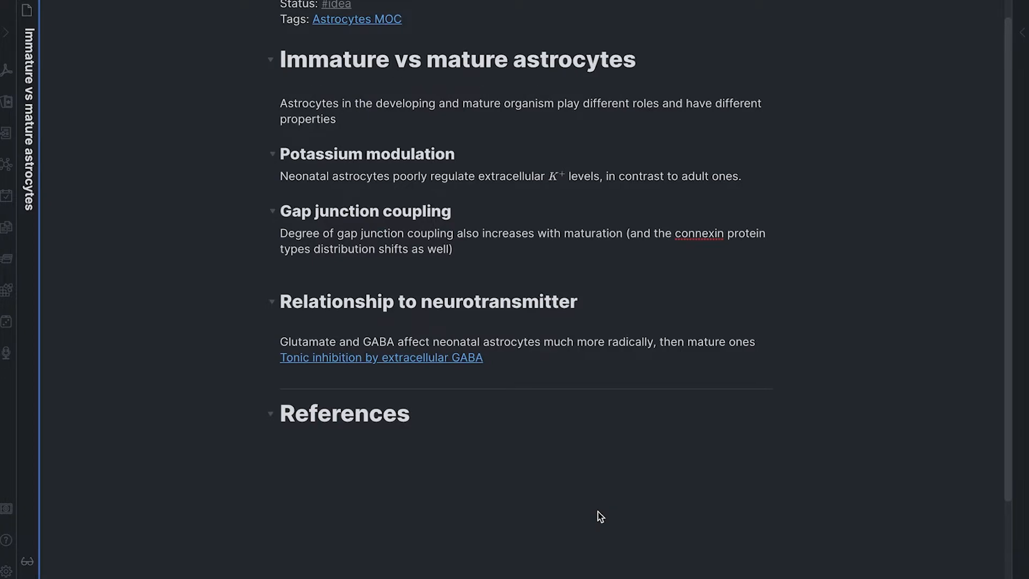
type("ve")
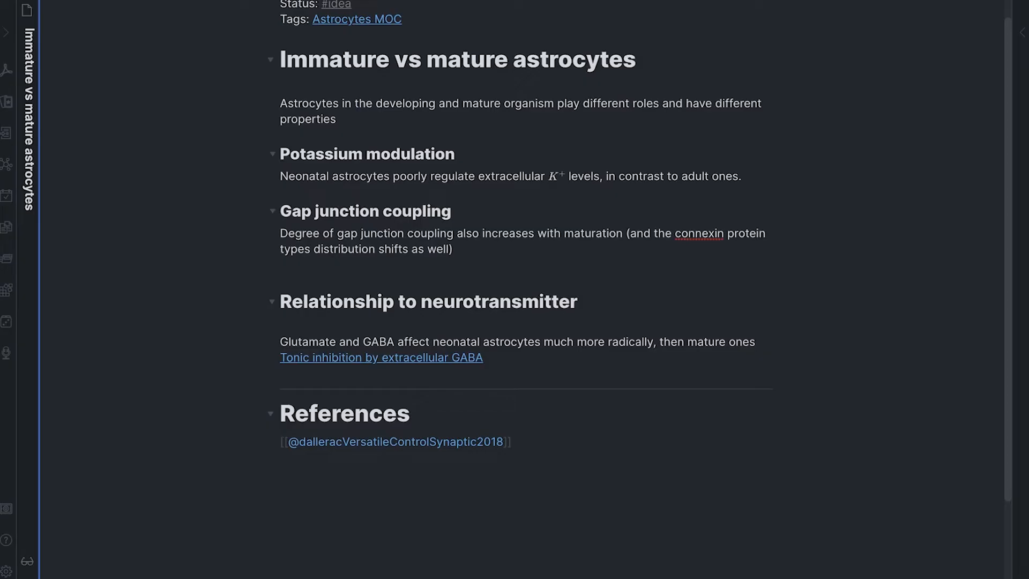
left_click(394, 441)
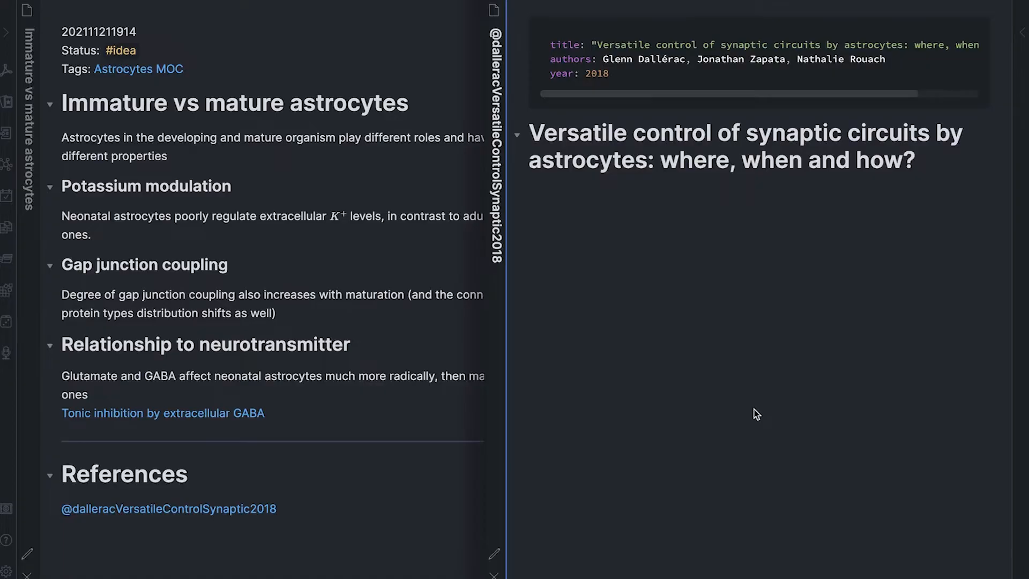
left_click(493, 11)
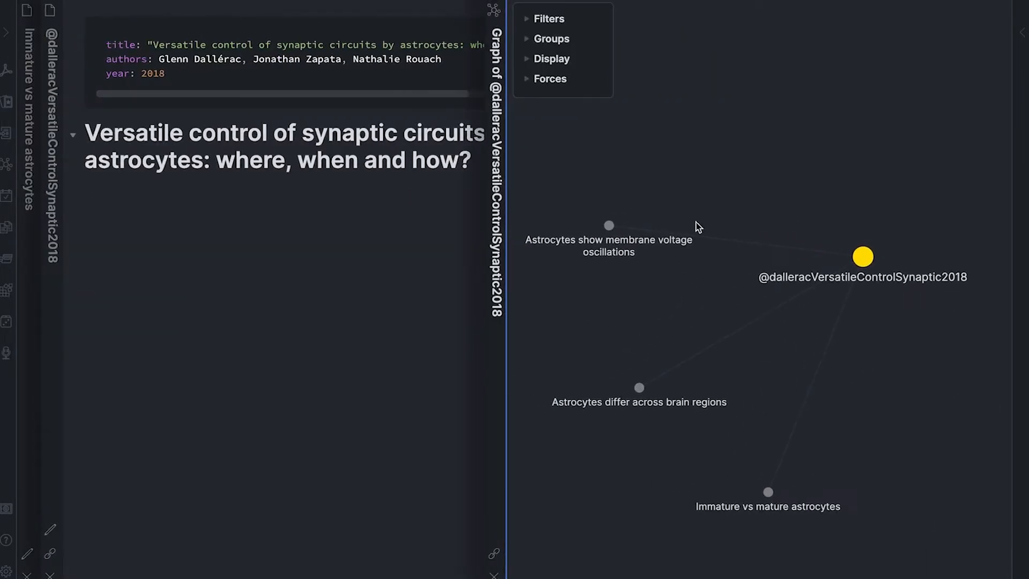
left_click(609, 226)
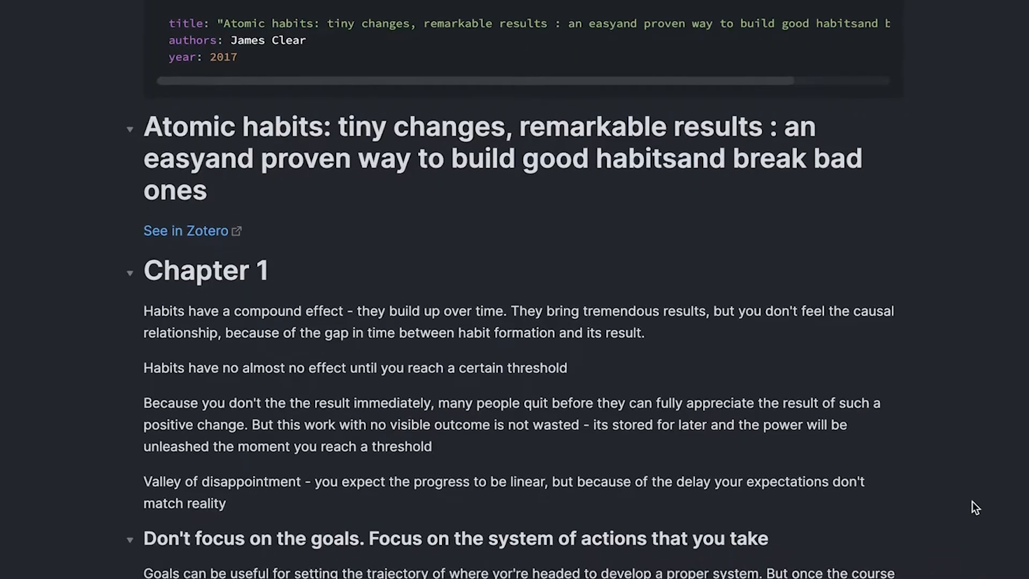
scroll("down", 3)
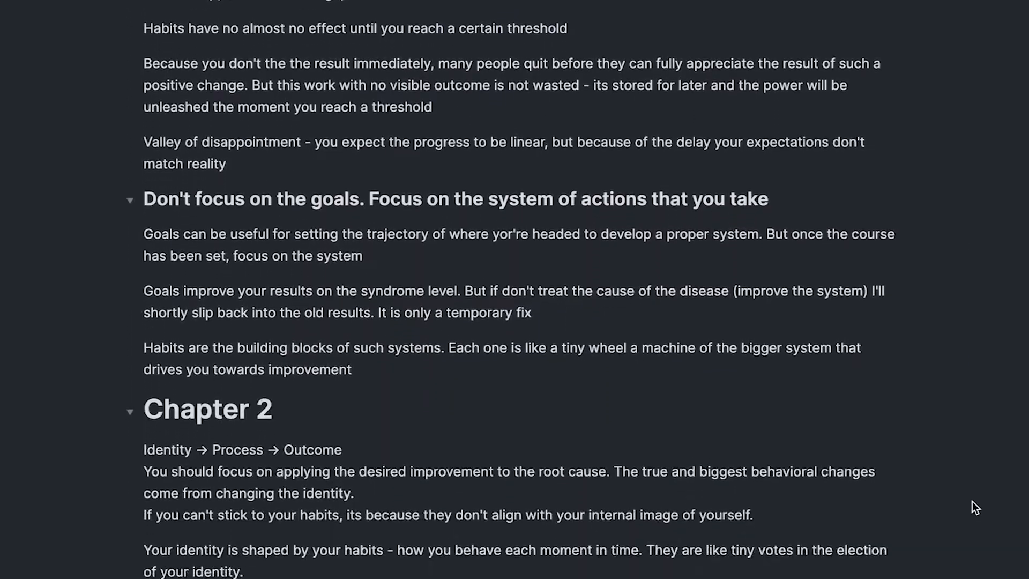
scroll("down", 3)
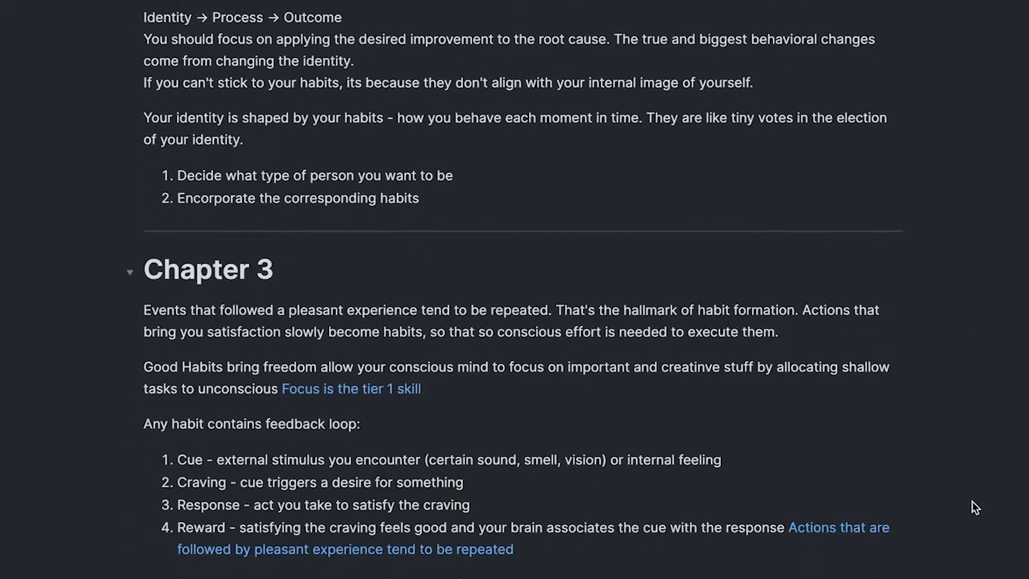
scroll("down", 3)
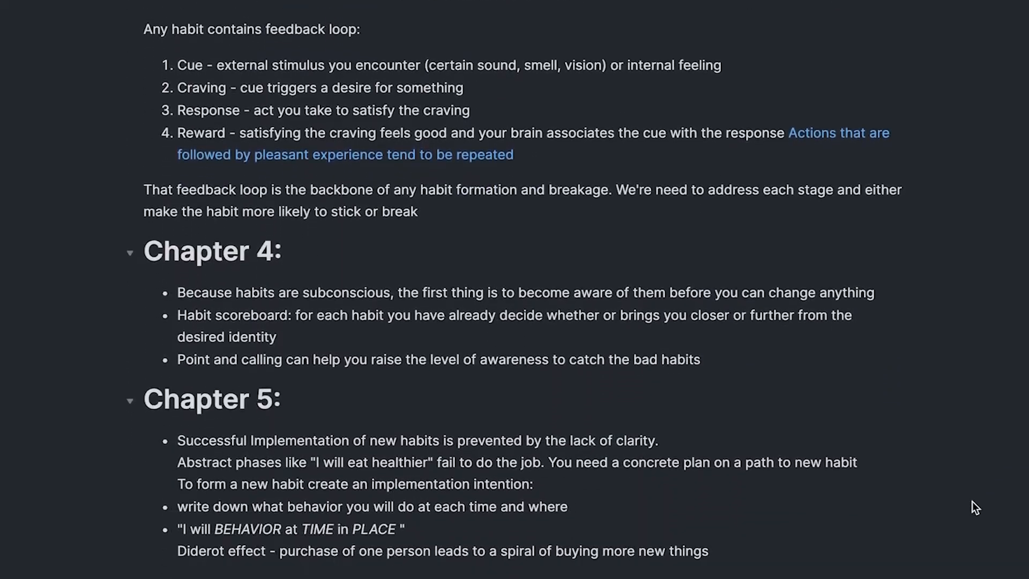
scroll("down", 3)
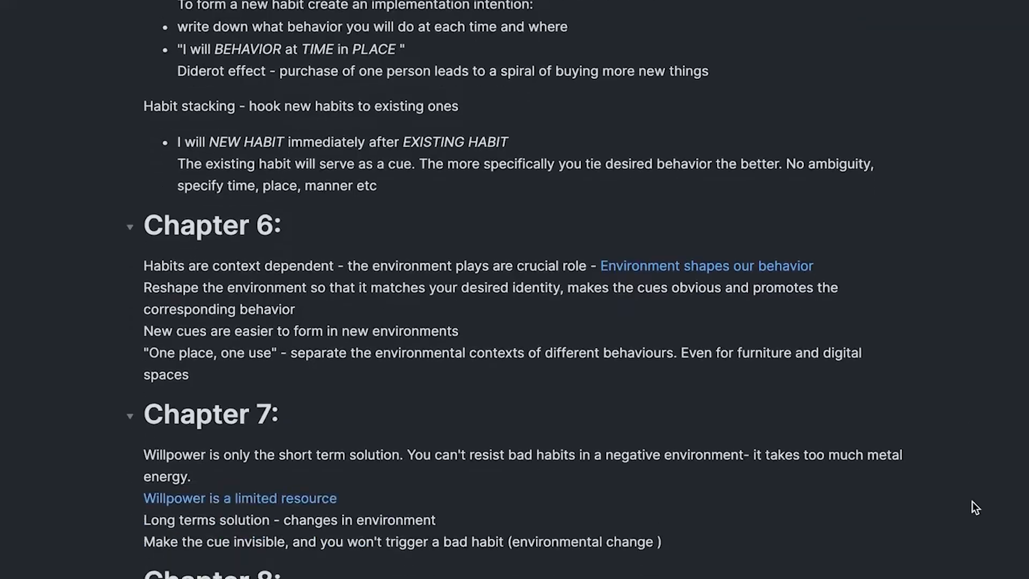
scroll("down", 3)
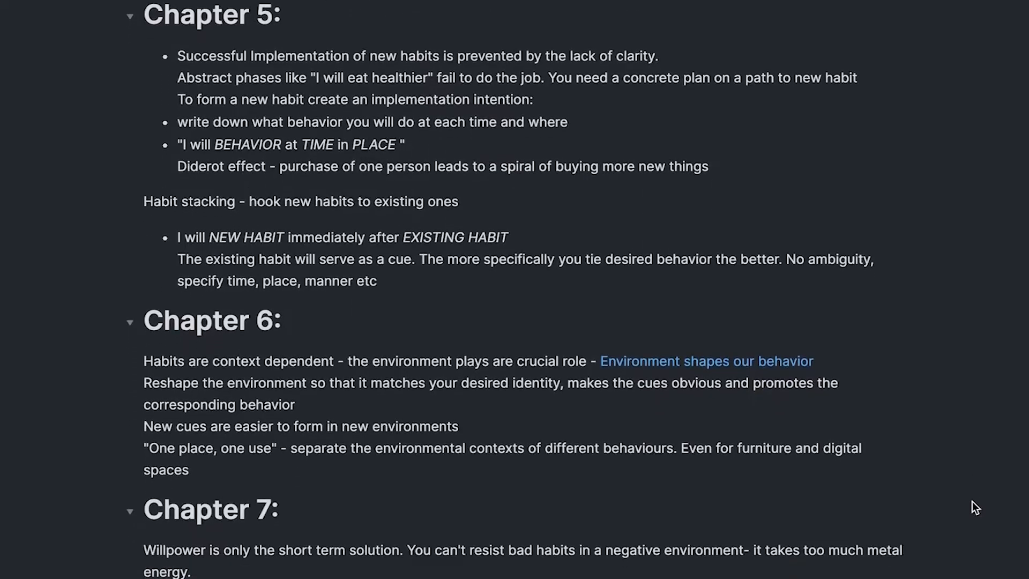
scroll("down", 3)
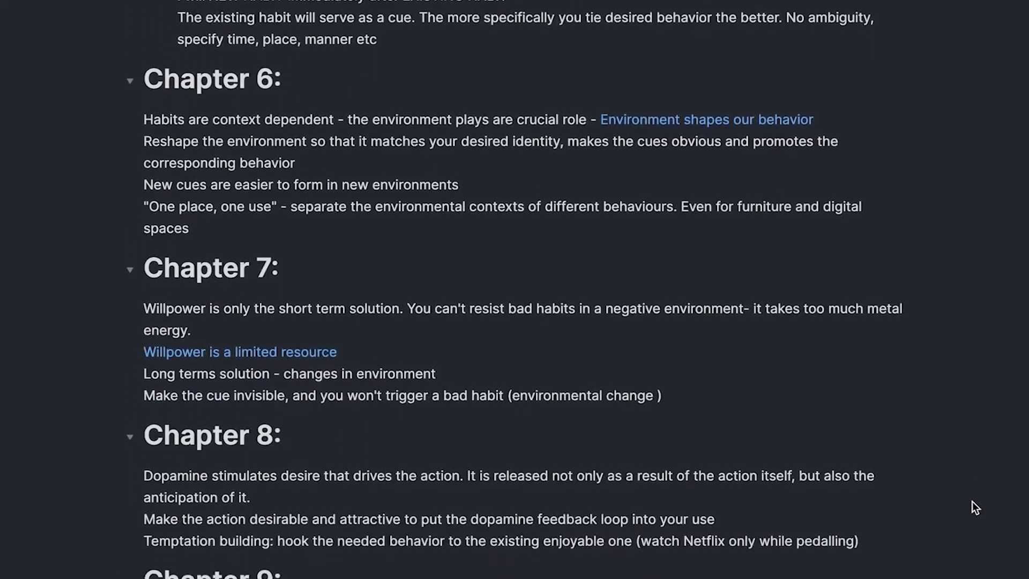
scroll("down", 3)
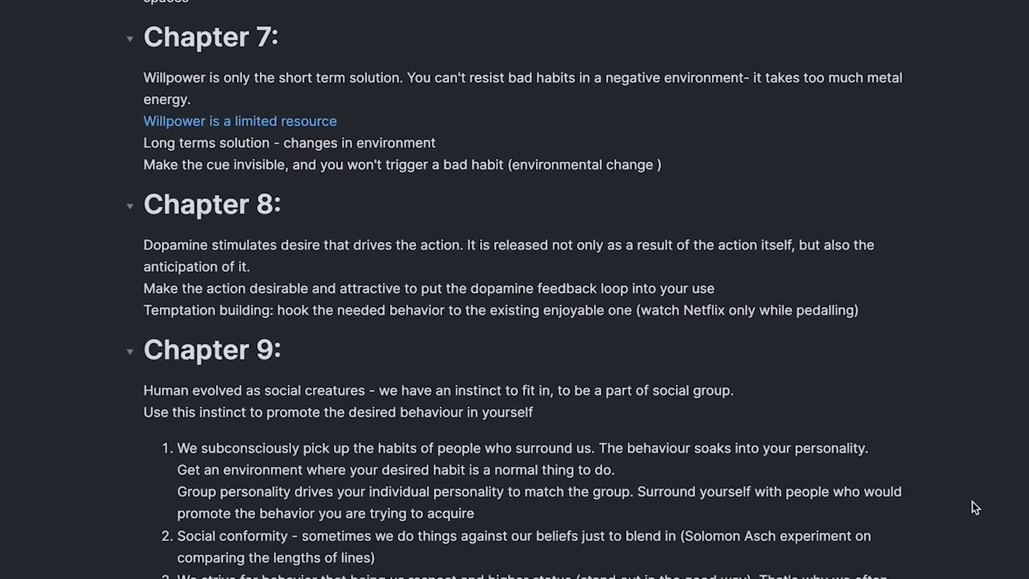
scroll("down", 3)
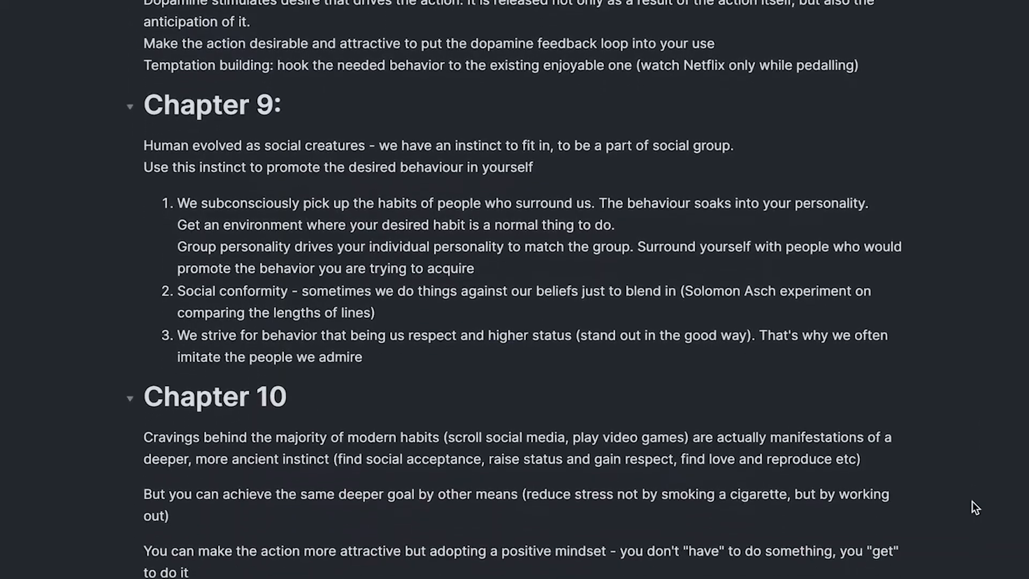
scroll("down", 3)
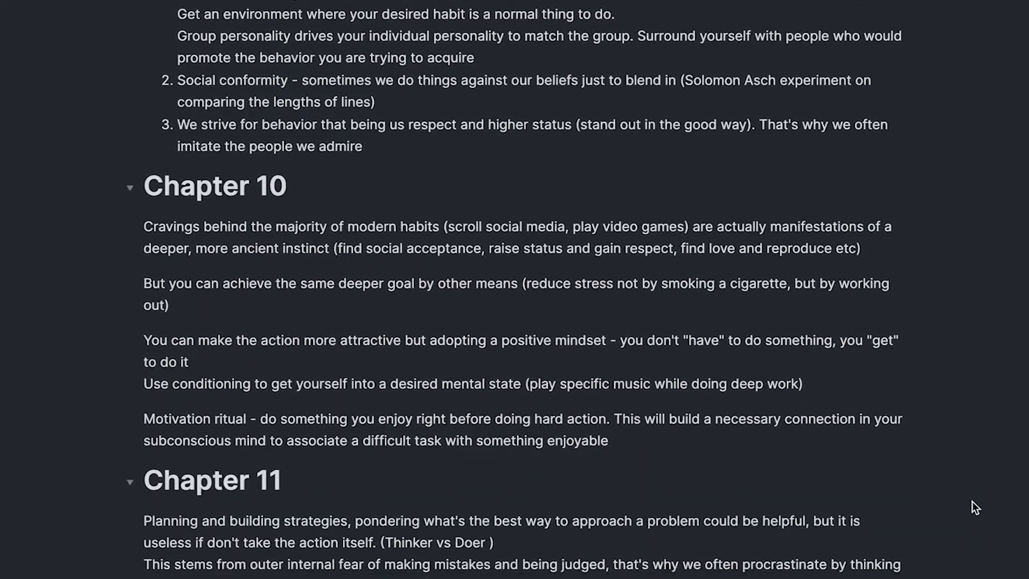
scroll("down", 3)
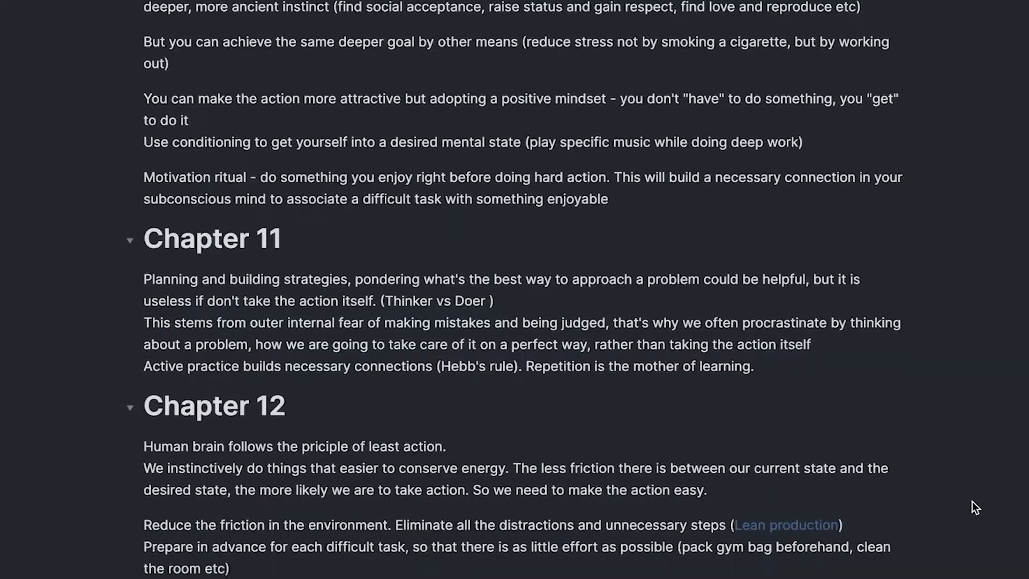
scroll("down", 3)
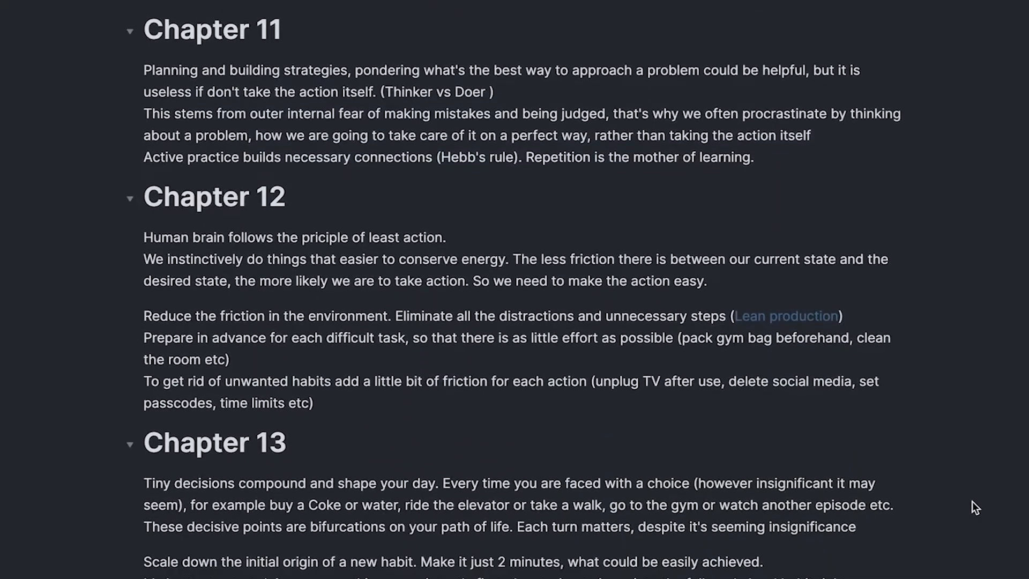
scroll("down", 3)
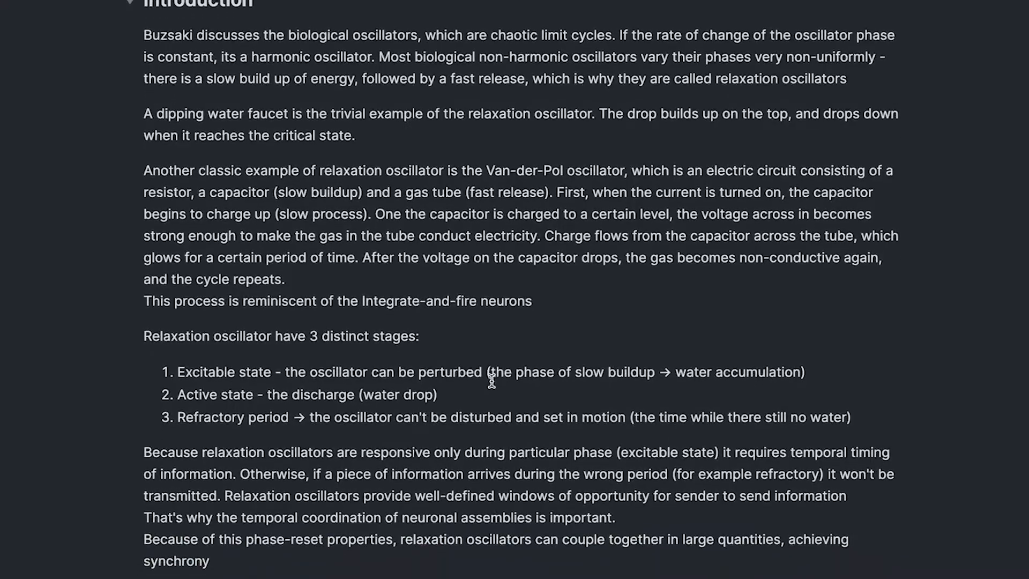
Scroll the Buzsaki note through relaxation oscillators and synchrony down to 'Synchronization by oscillation'.
scroll("down", 3)
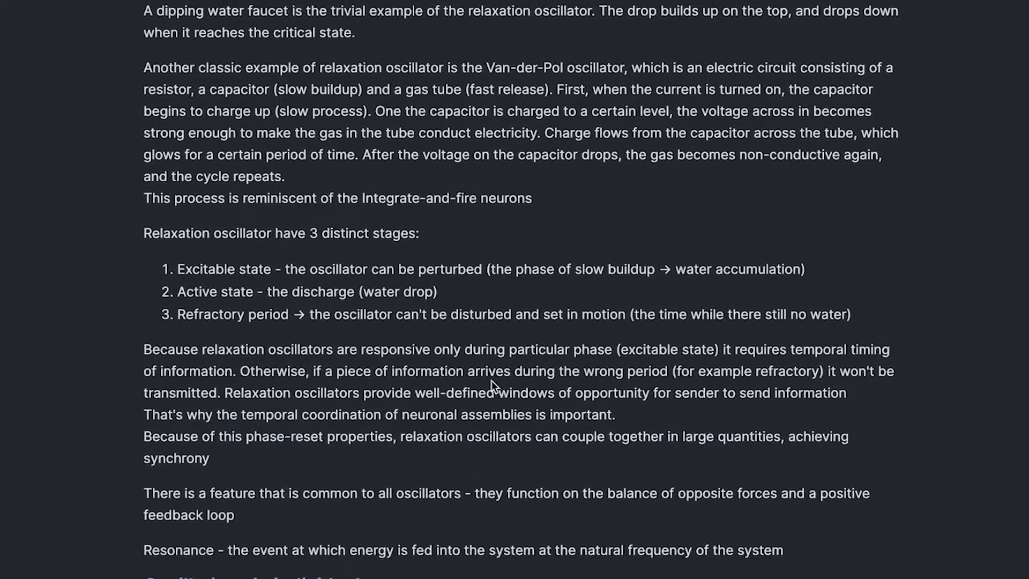
scroll("down", 3)
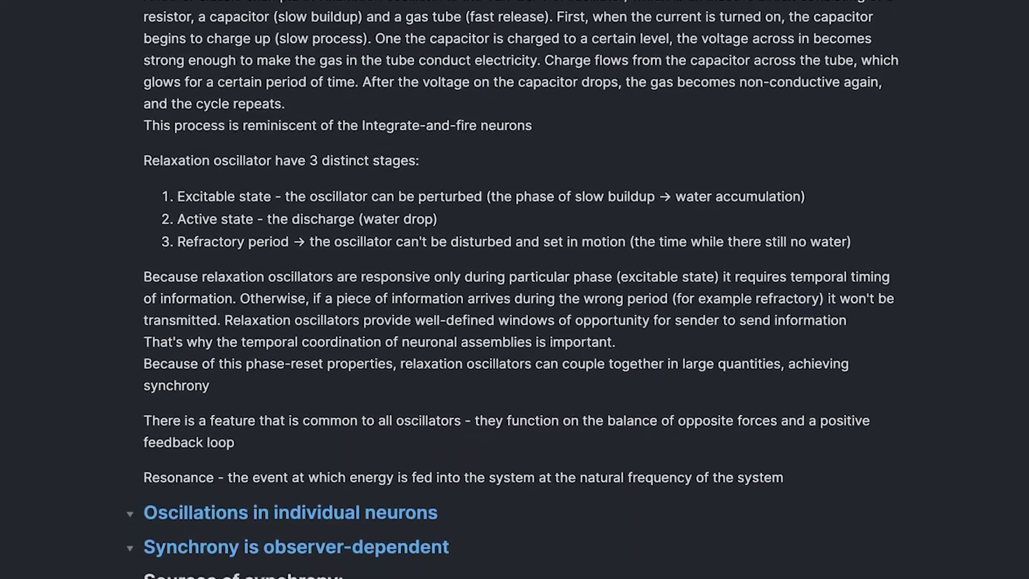
scroll("down", 3)
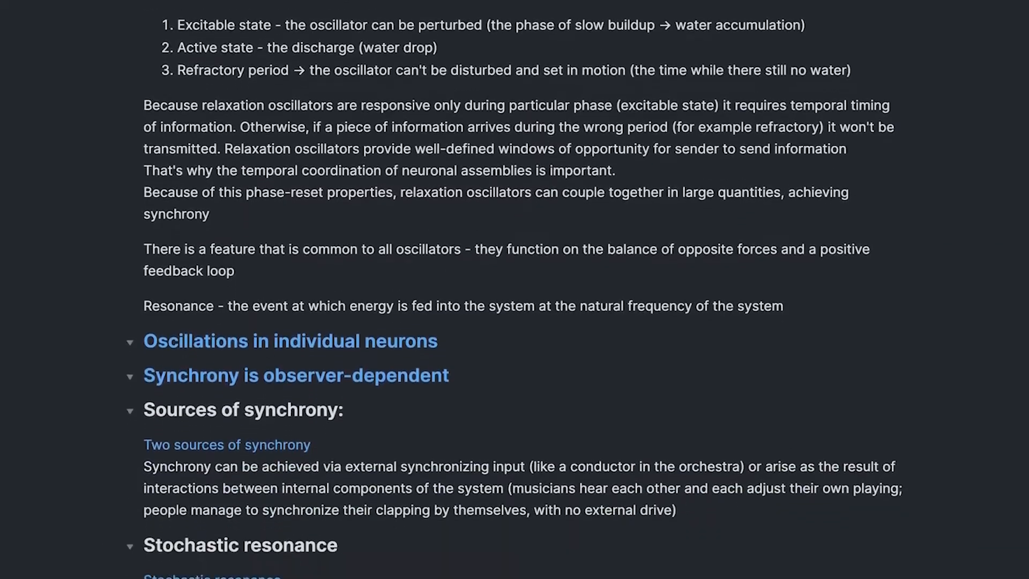
scroll("down", 3)
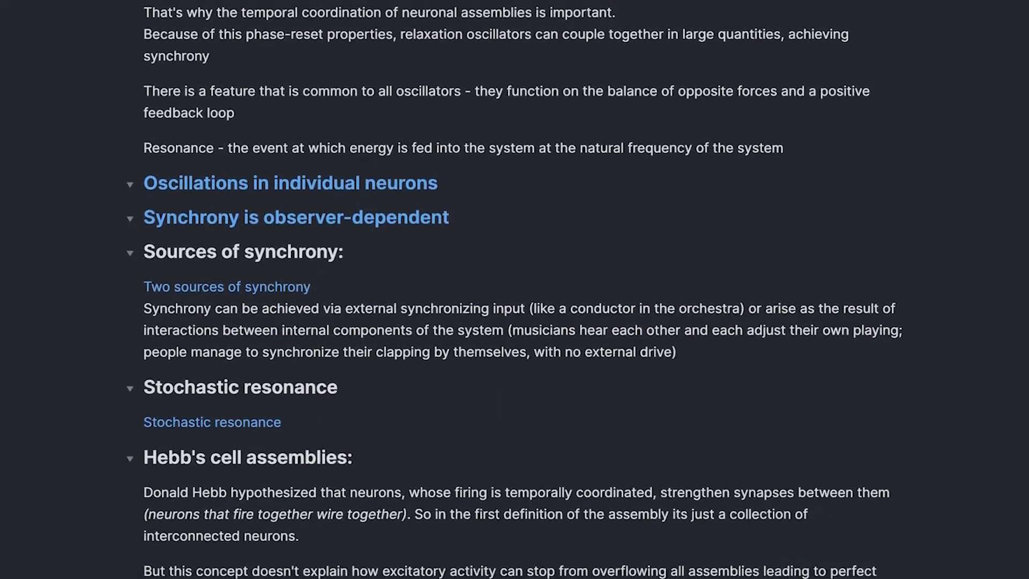
scroll("down", 3)
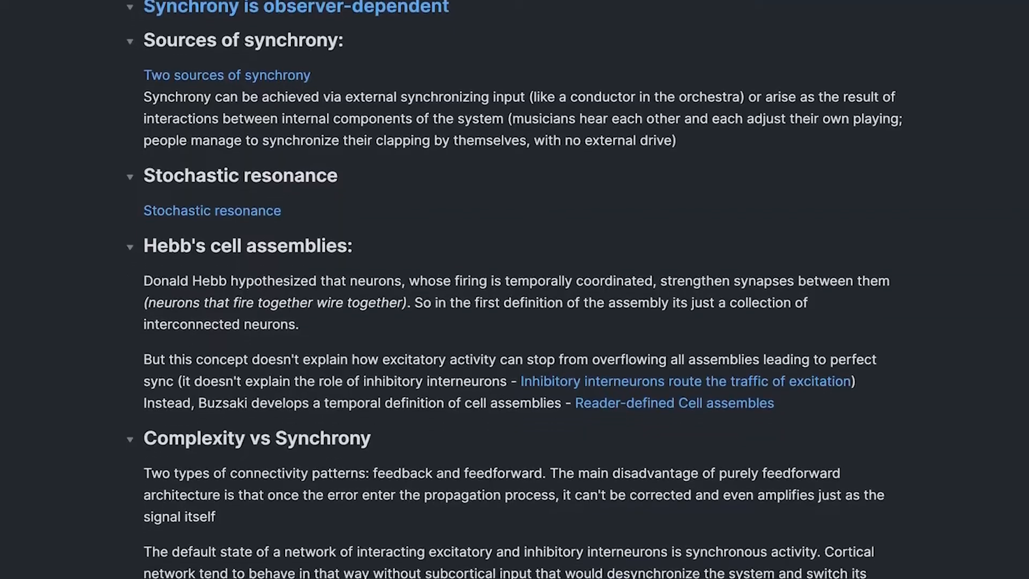
scroll("down", 3)
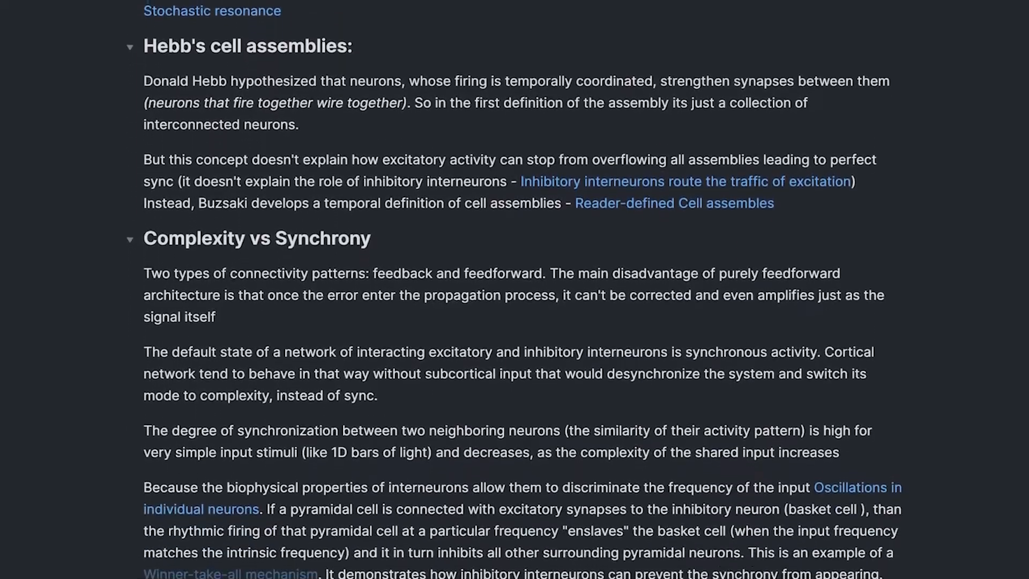
scroll("down", 3)
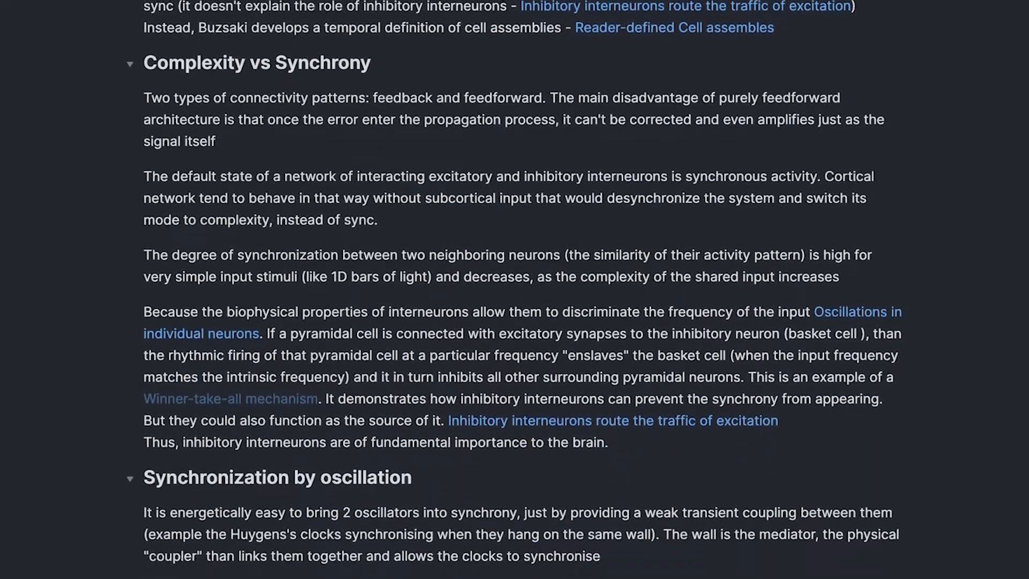
scroll("down", 3)
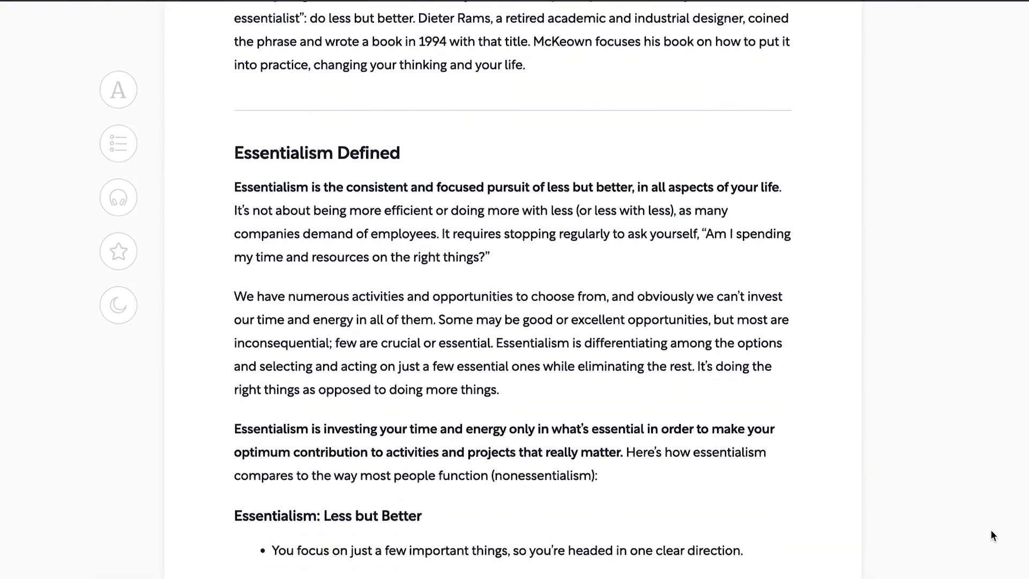
Scroll through the Essentialism and Learning How to Learn summaries and the Shortform book library grid.
scroll("down", 3)
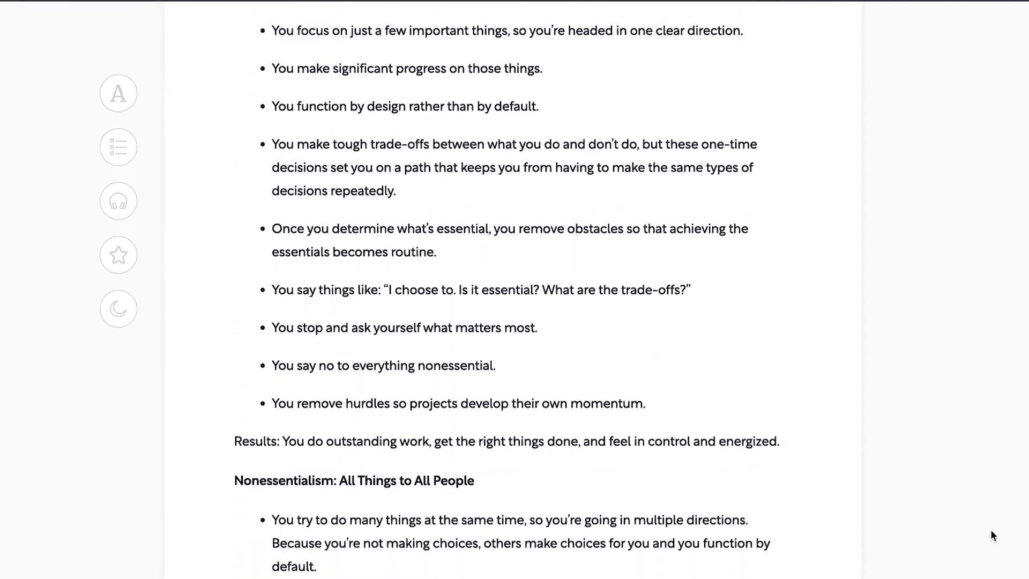
scroll("down", 3)
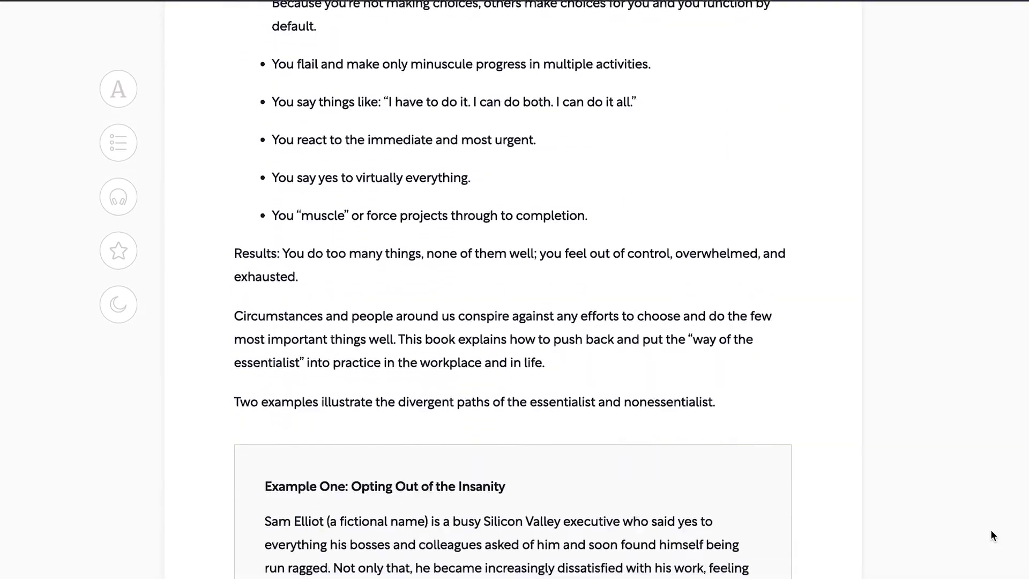
scroll("down", 3)
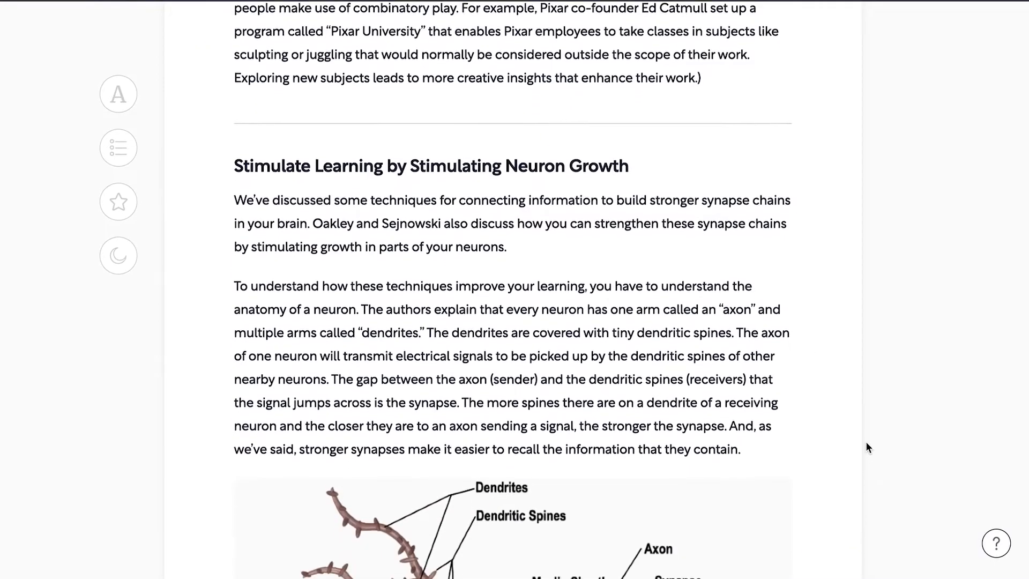
scroll("down", 3)
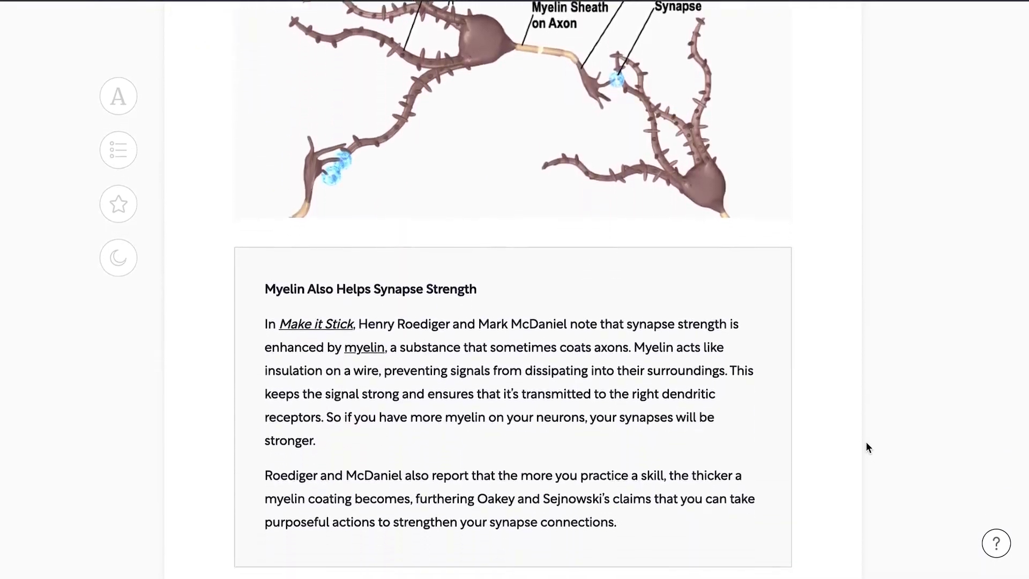
scroll("down", 3)
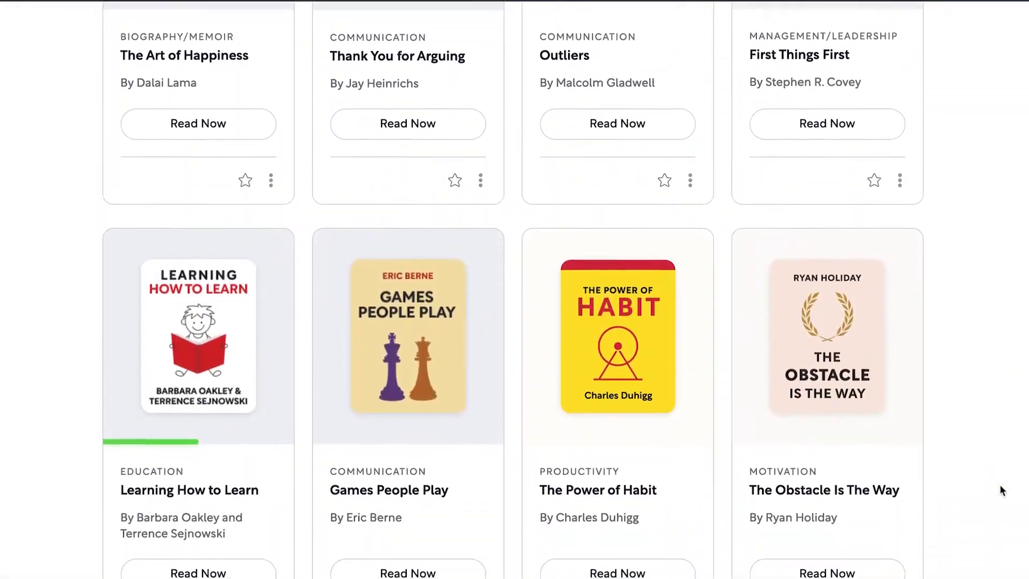
scroll("down", 3)
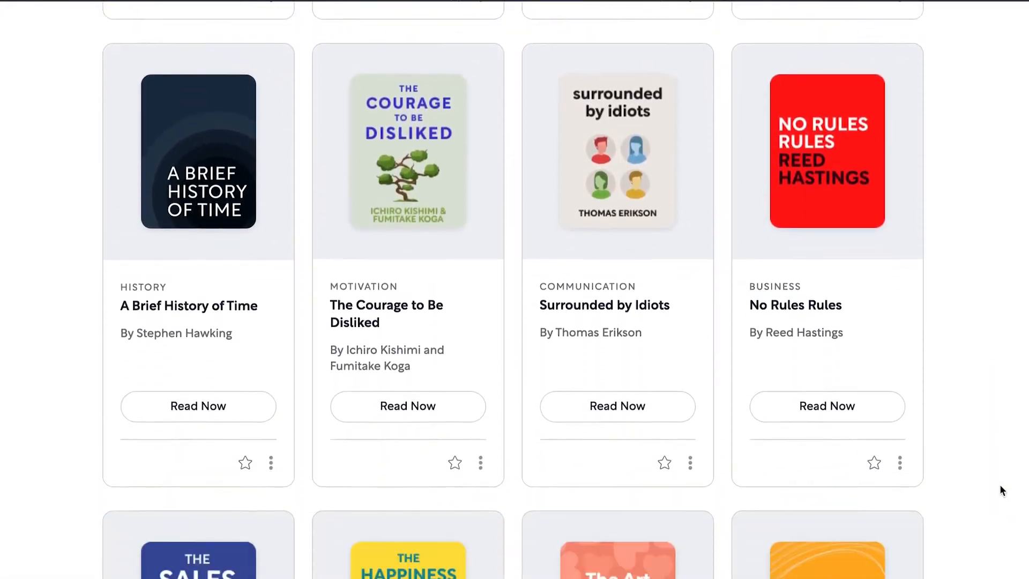
scroll("down", 3)
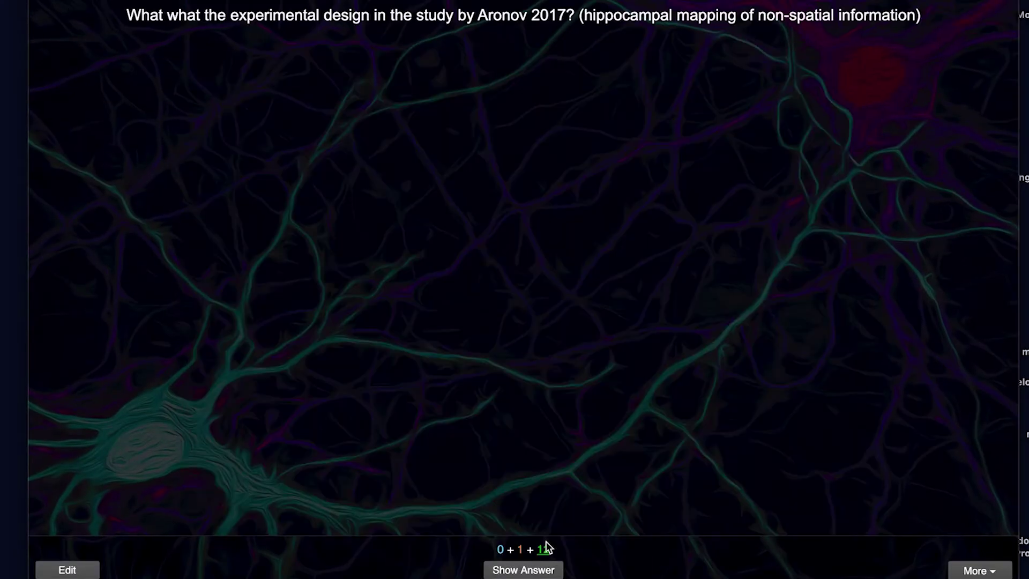
Reveal the Aronov 2017 experimental-design answer and grade its recall.
left_click(523, 569)
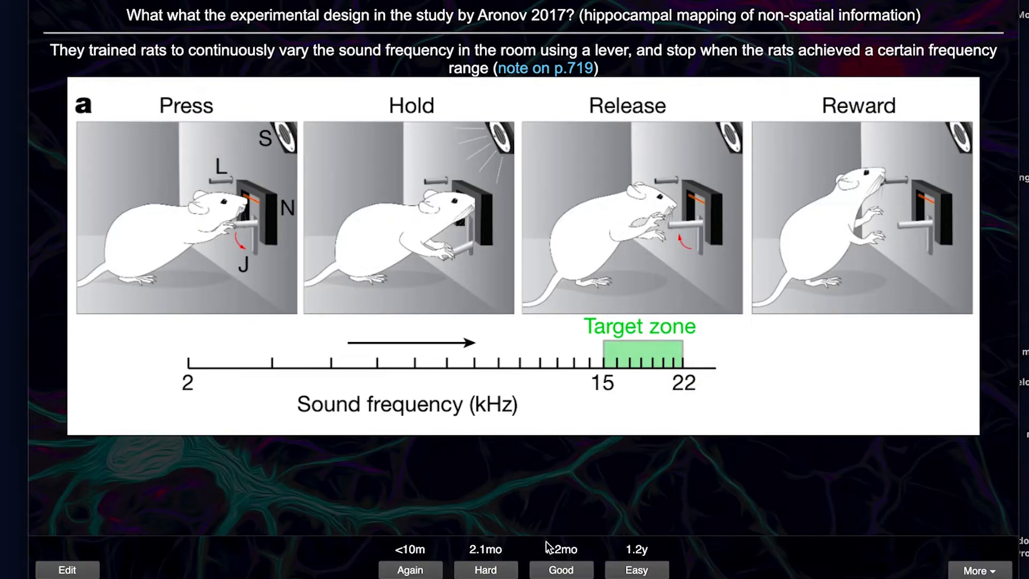
left_click(560, 569)
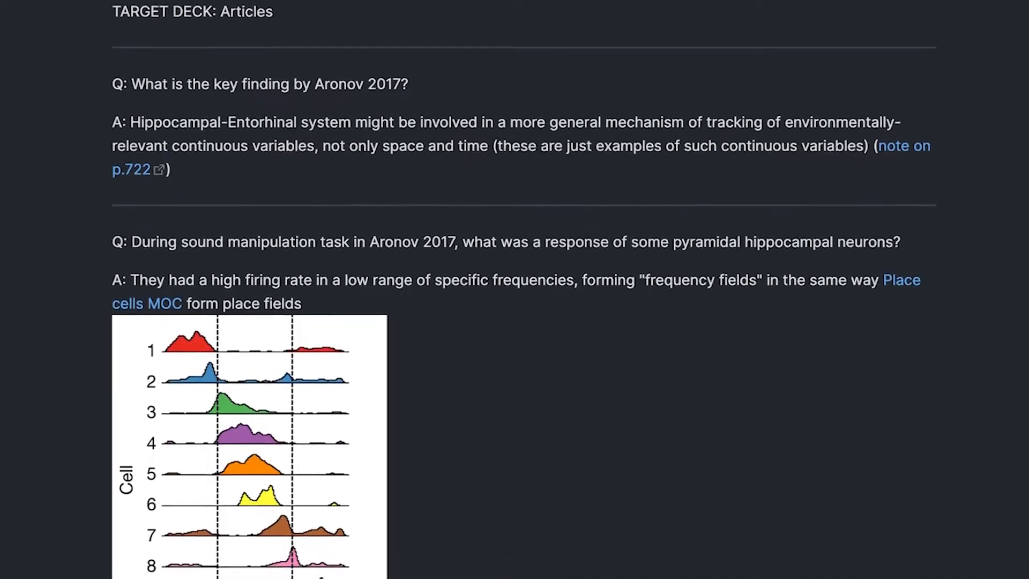
Scroll through the Aronov flashcard note's Q&A cards for the Articles deck.
scroll("down", 3)
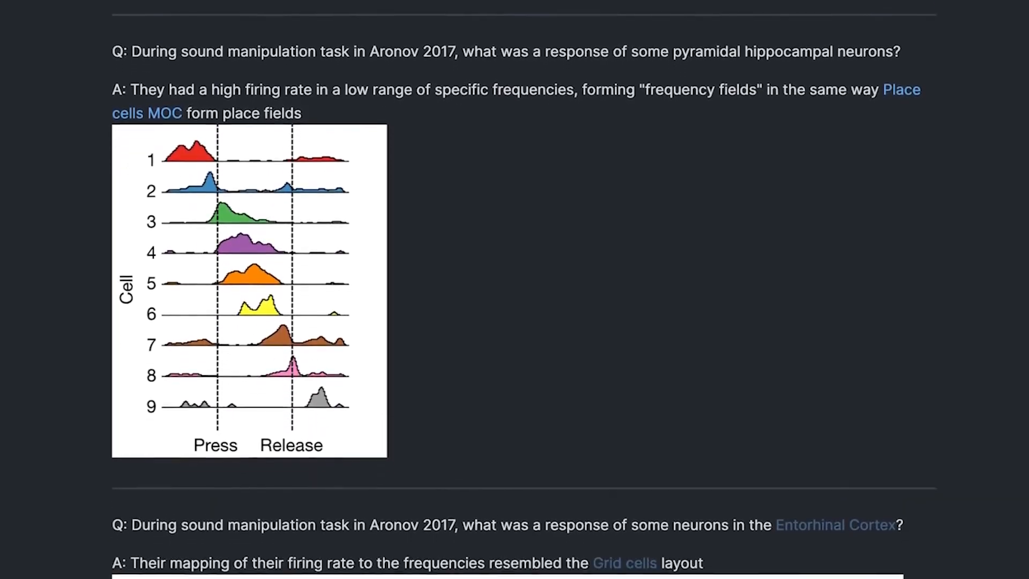
scroll("down", 3)
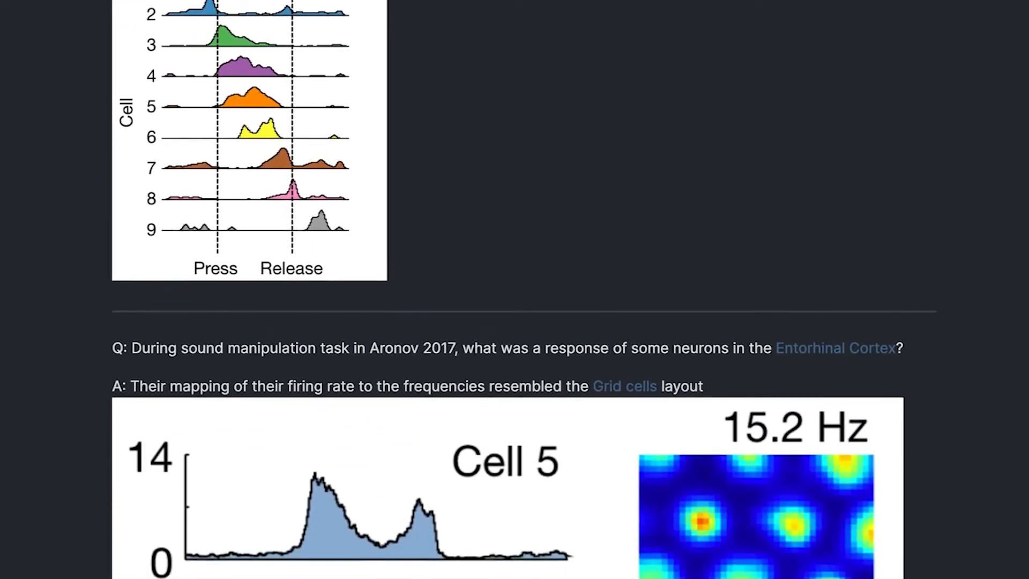
scroll("down", 3)
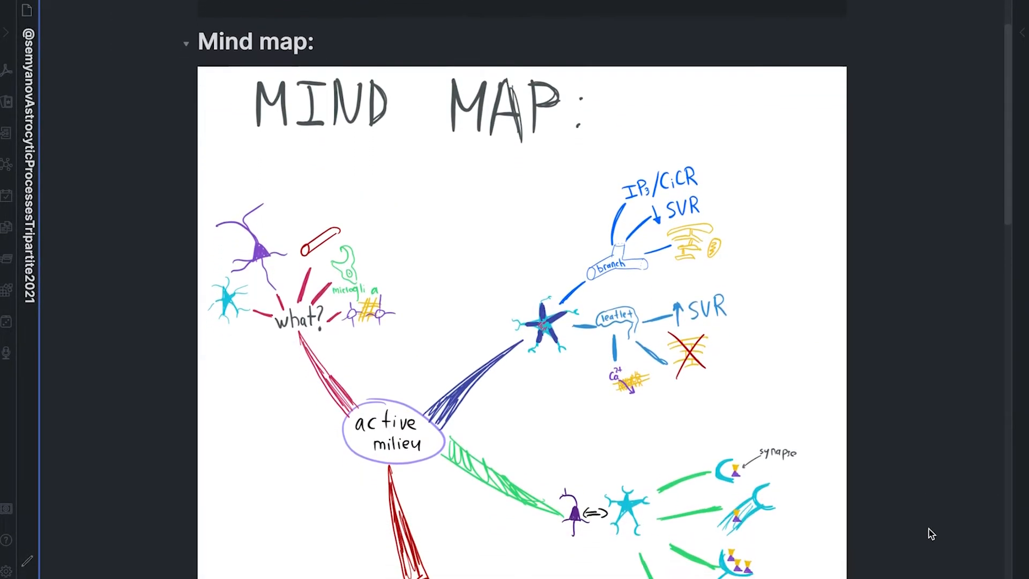
scroll("down", 3)
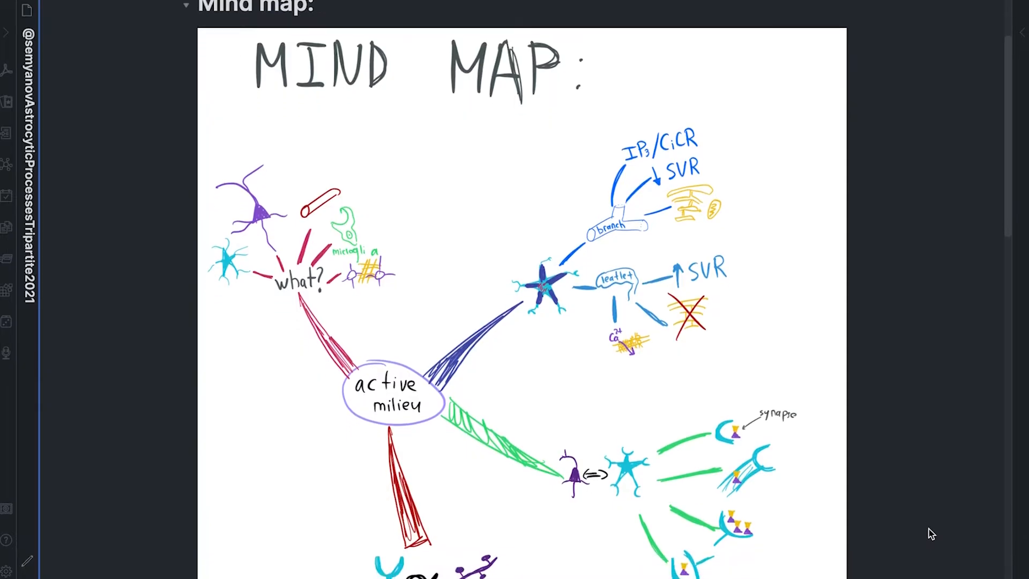
scroll("down", 3)
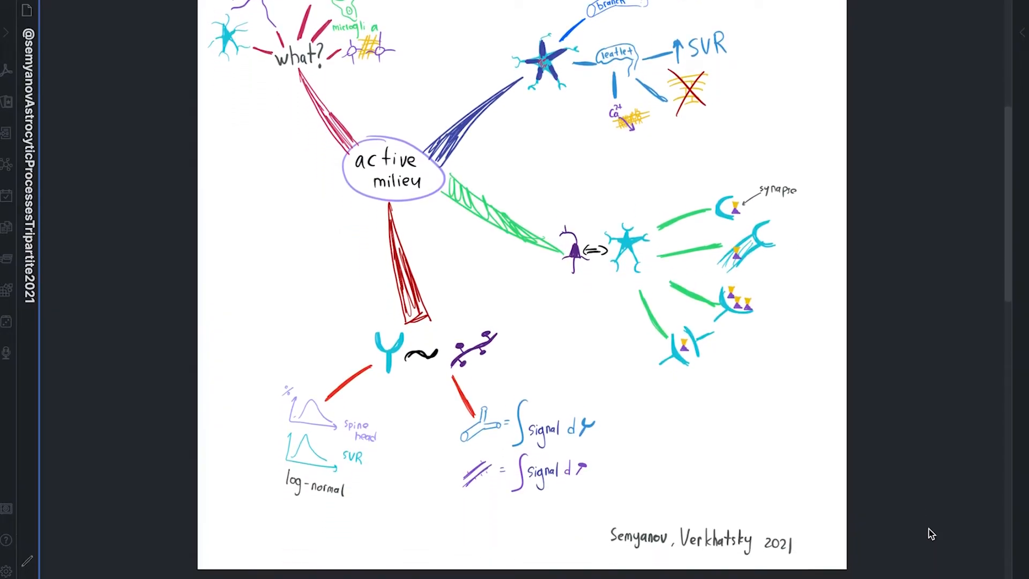
Scroll the Semyanov astrocyte note past its hand-drawn mind map to the Ankification section.
scroll("down", 3)
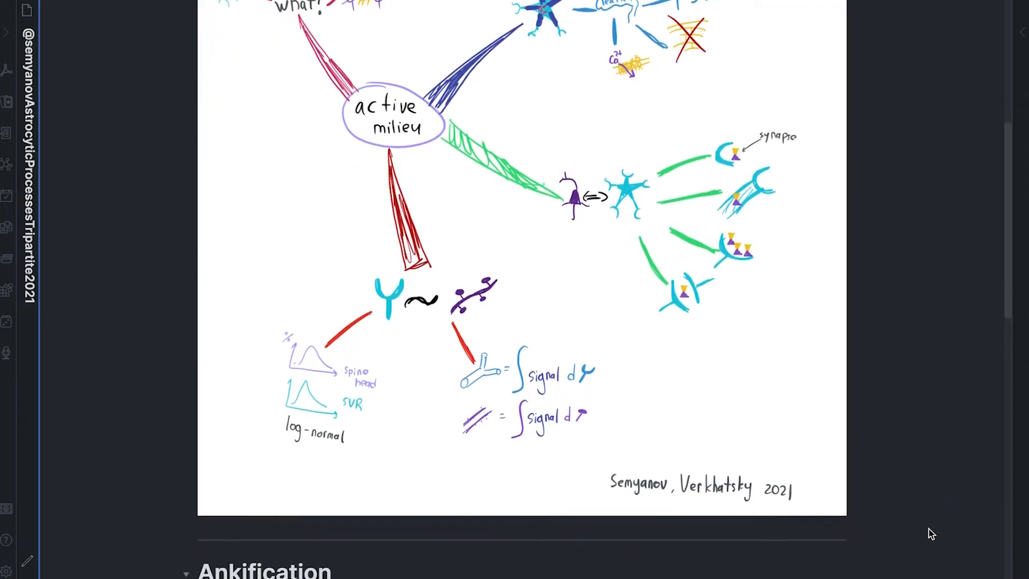
scroll("down", 3)
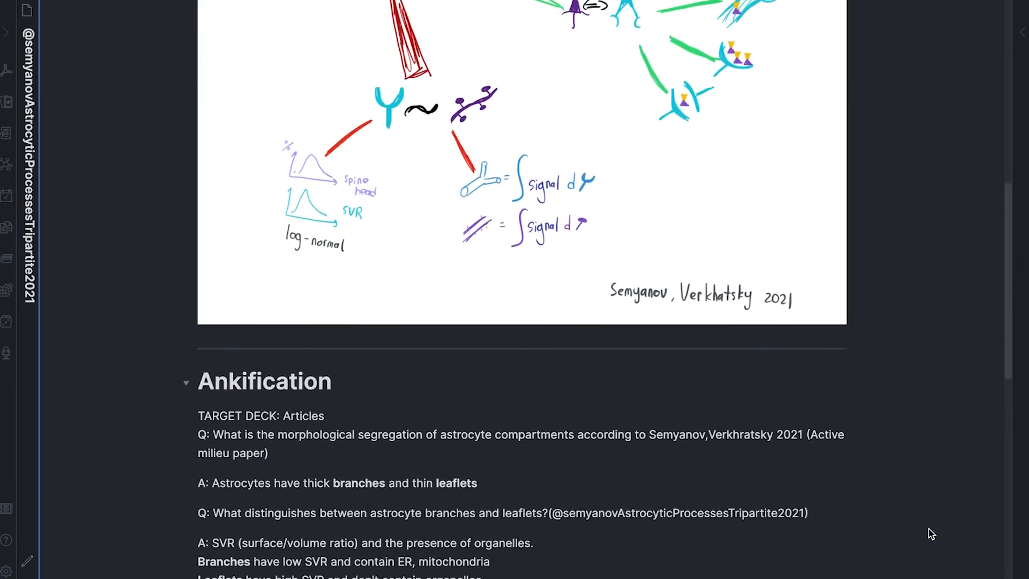
scroll("down", 3)
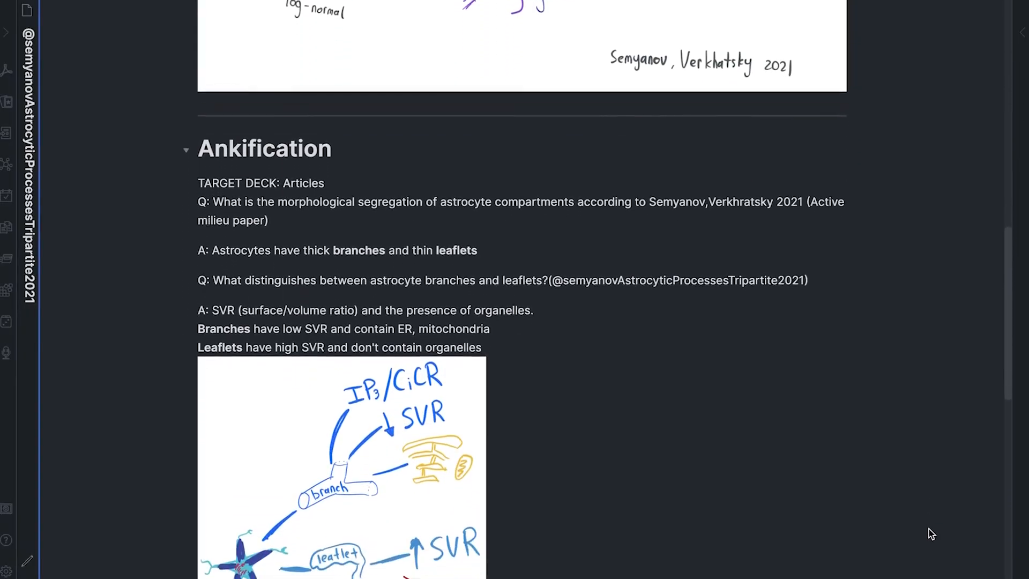